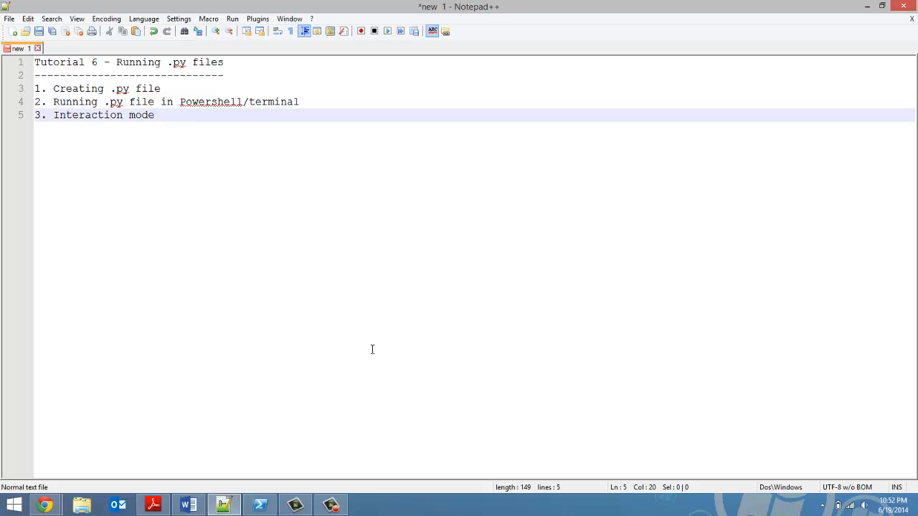
pyautogui.moveTo(264, 187)
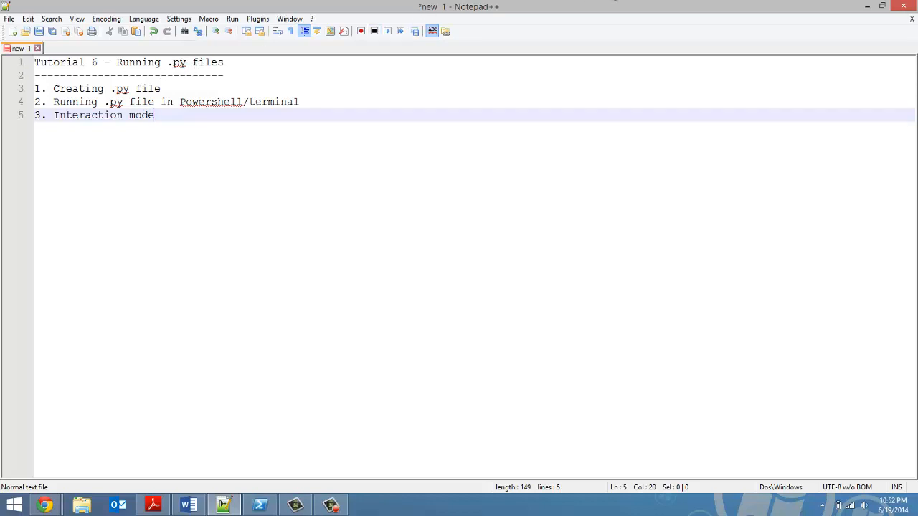
pyautogui.moveTo(274, 451)
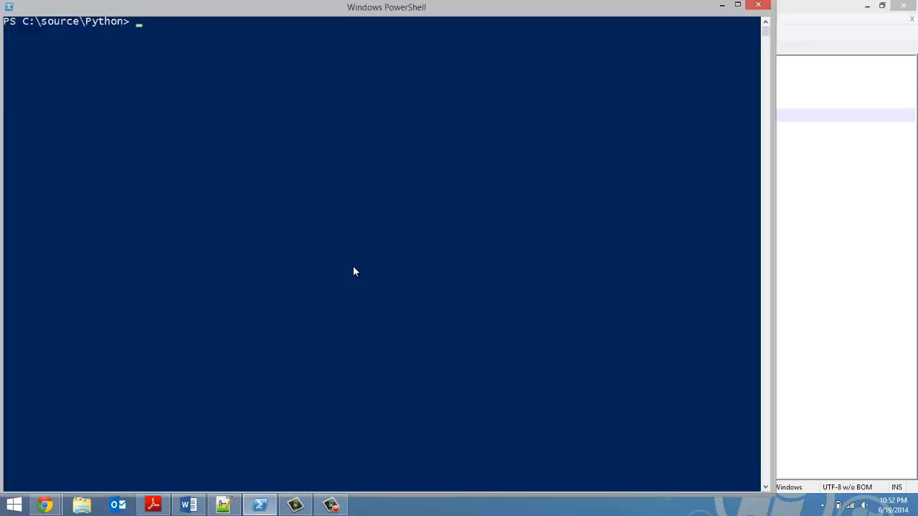
# - Start a new blank document and bring up Save As for it
pyautogui.write('py file in Powershell/terminal')
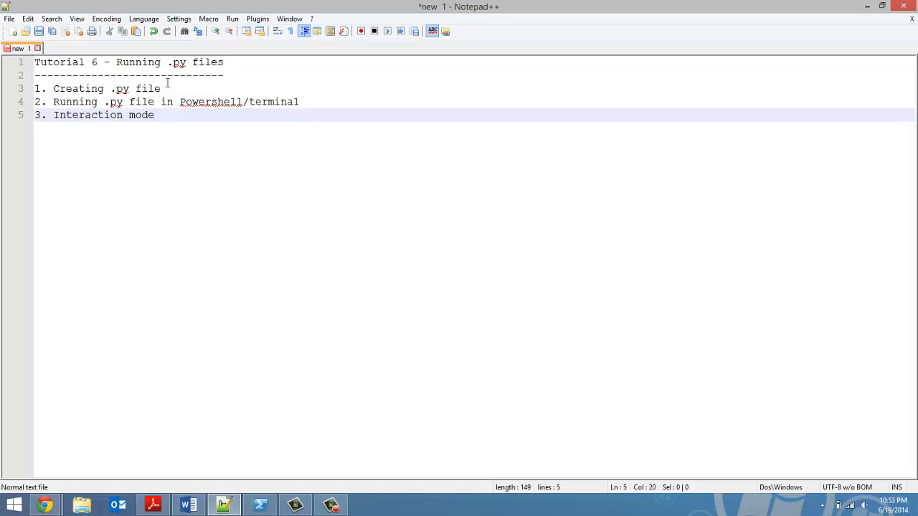
pyautogui.moveTo(149, 100)
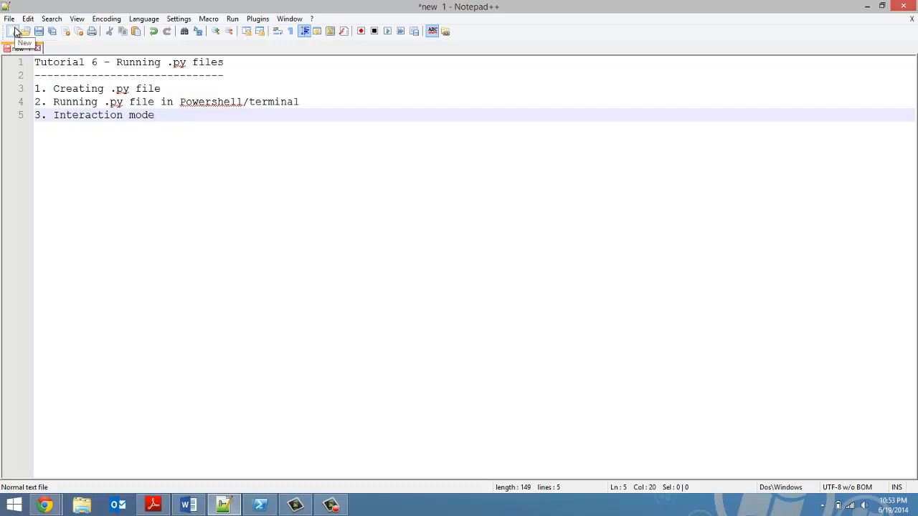
pyautogui.click(10, 31)
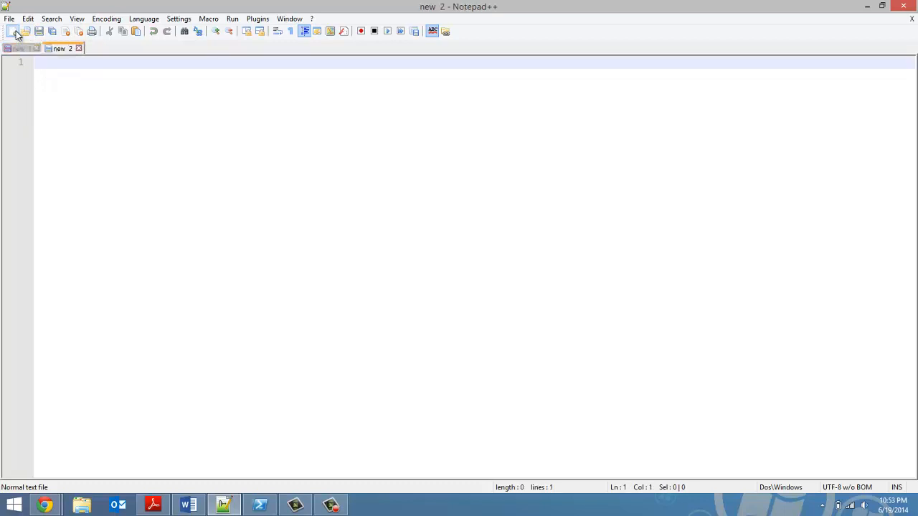
pyautogui.click(8, 17)
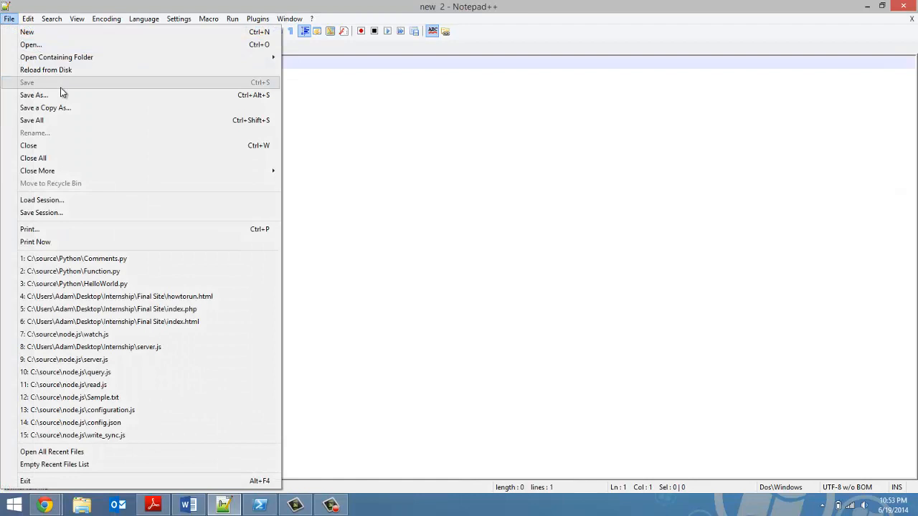
pyautogui.click(34, 95)
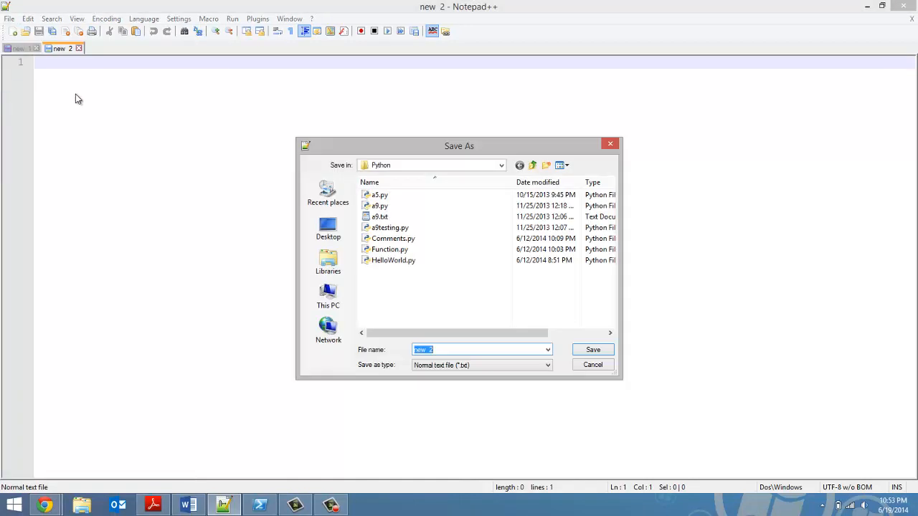
pyautogui.moveTo(318, 137)
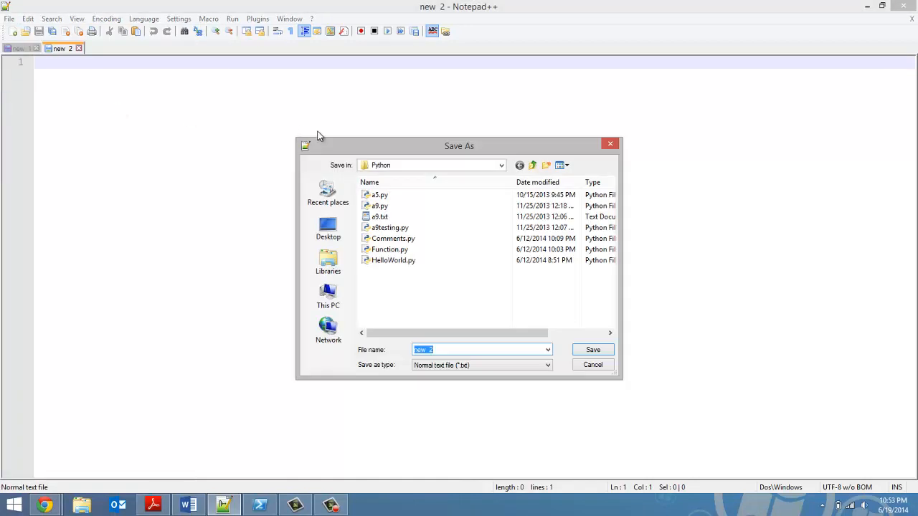
# - Save it as HelloWorld.py in C:\source\Python, replacing the existing file
pyautogui.click(390, 249)
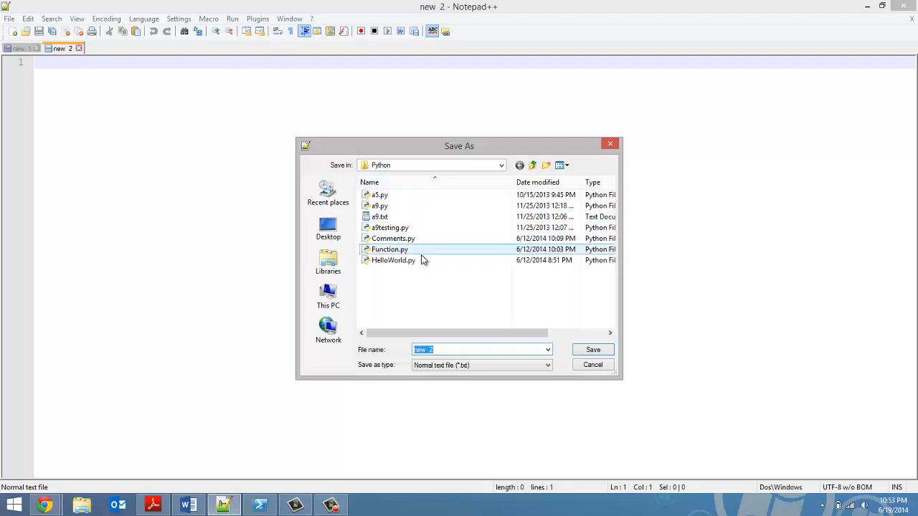
pyautogui.click(393, 259)
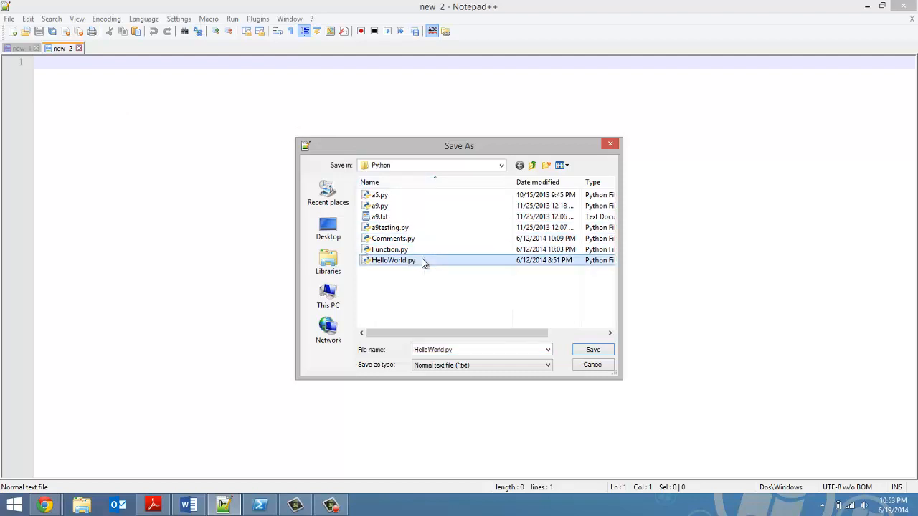
pyautogui.moveTo(393, 260)
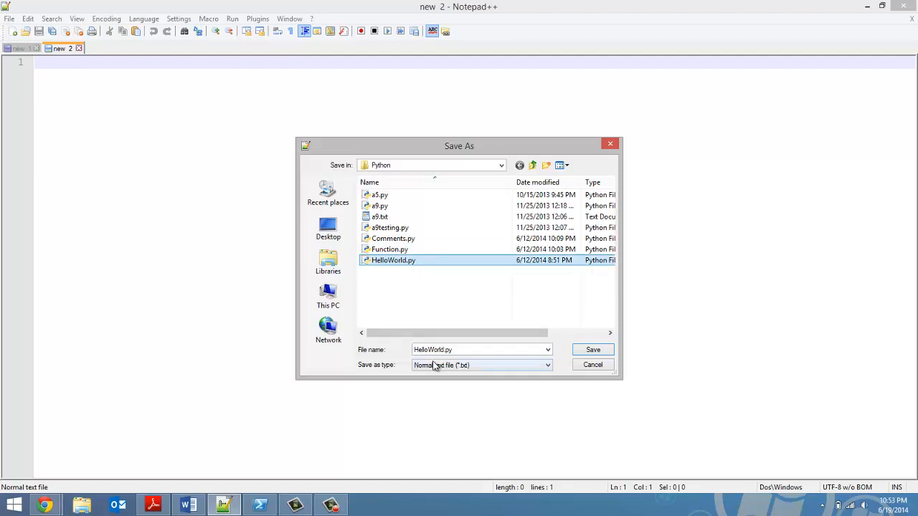
pyautogui.click(439, 350)
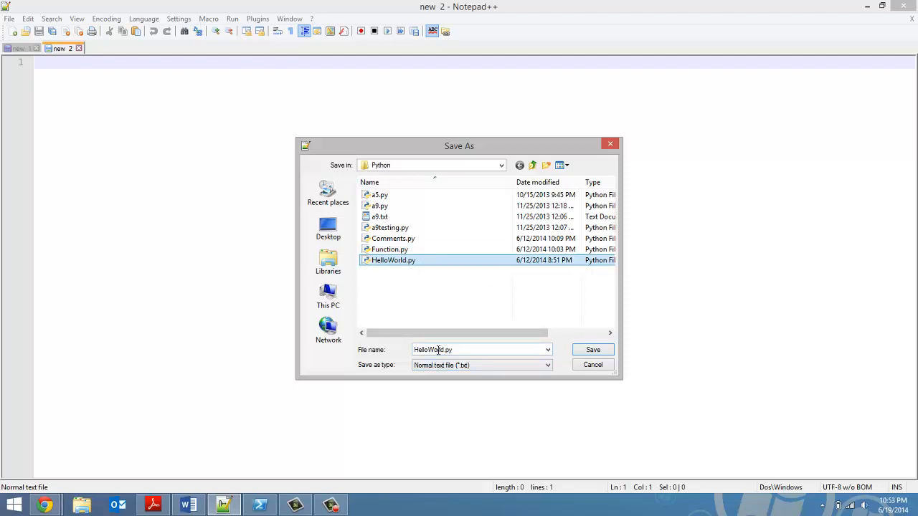
pyautogui.moveTo(588, 350)
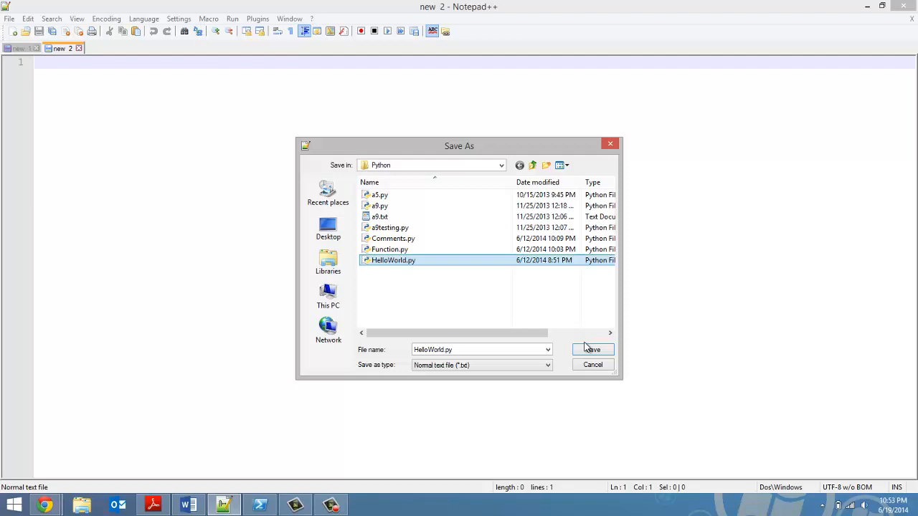
pyautogui.click(592, 350)
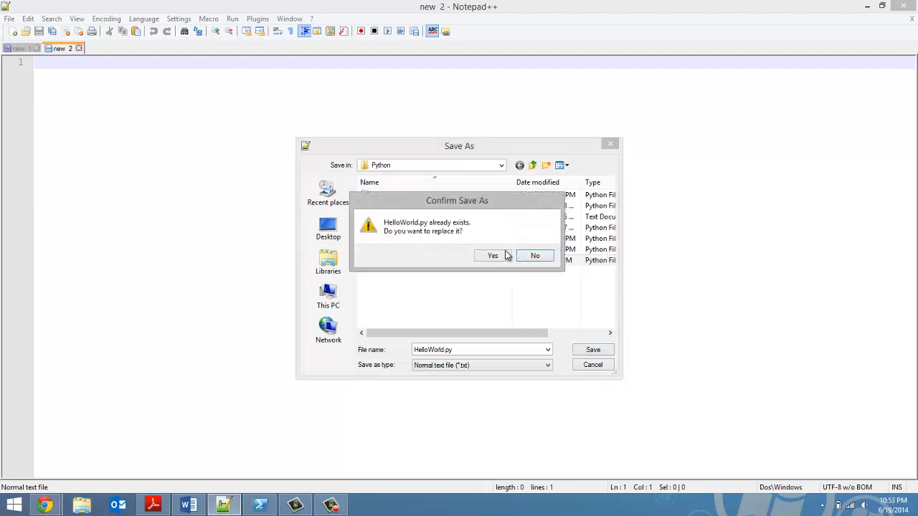
pyautogui.click(492, 256)
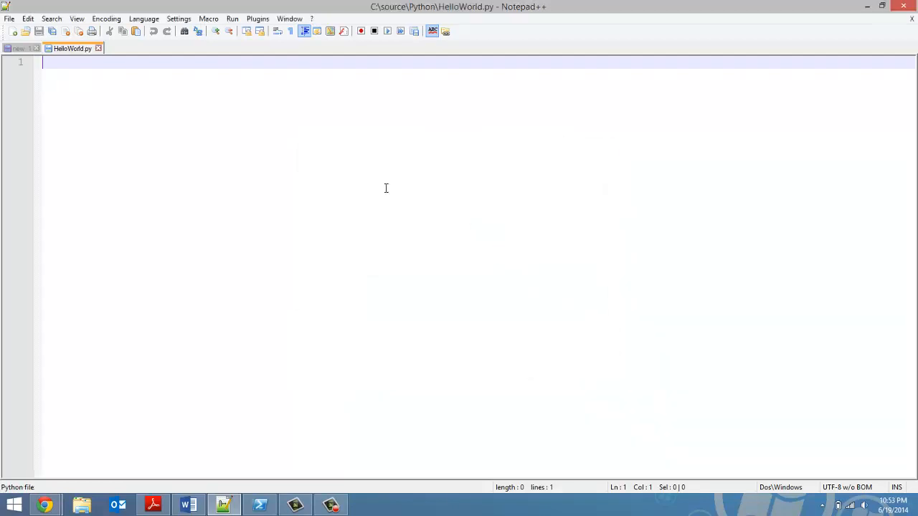
pyautogui.moveTo(201, 109)
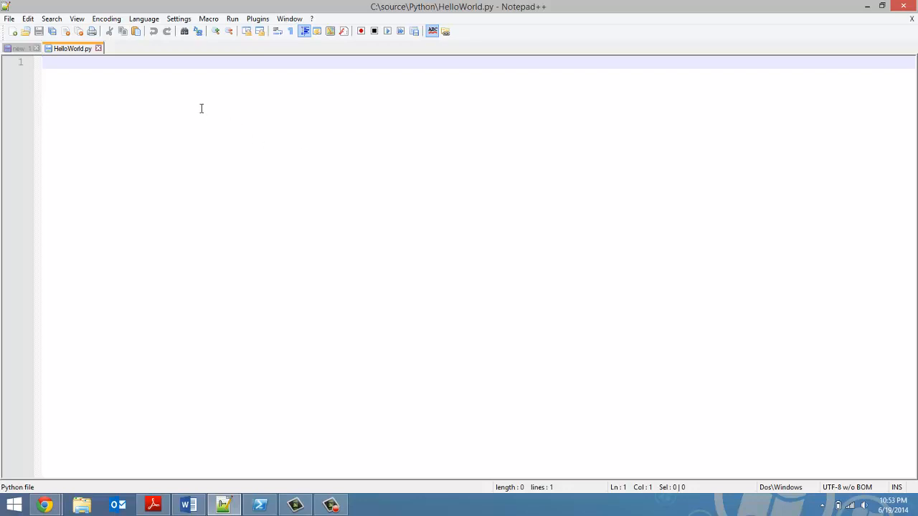
pyautogui.moveTo(92, 73)
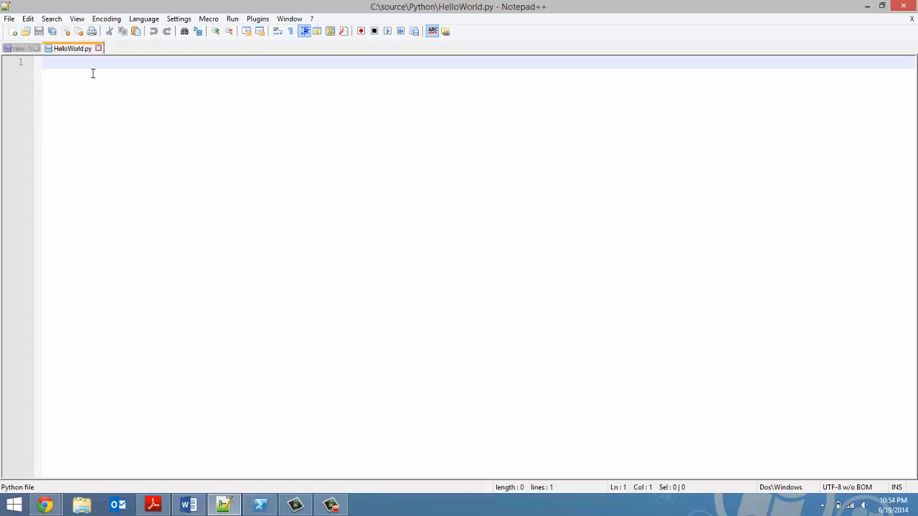
# - Write print "Hello World" on line 1 of HelloWorld.py and save
pyautogui.write('print "')
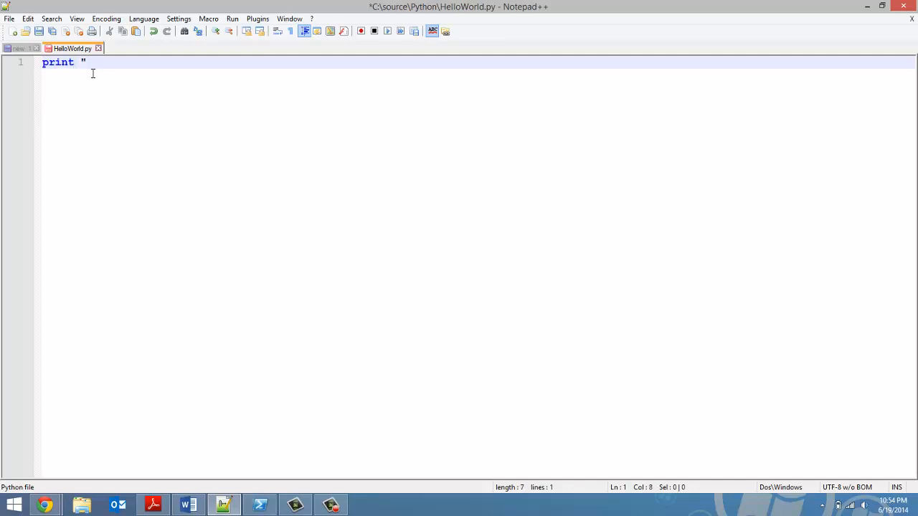
pyautogui.write('Hello Wor')
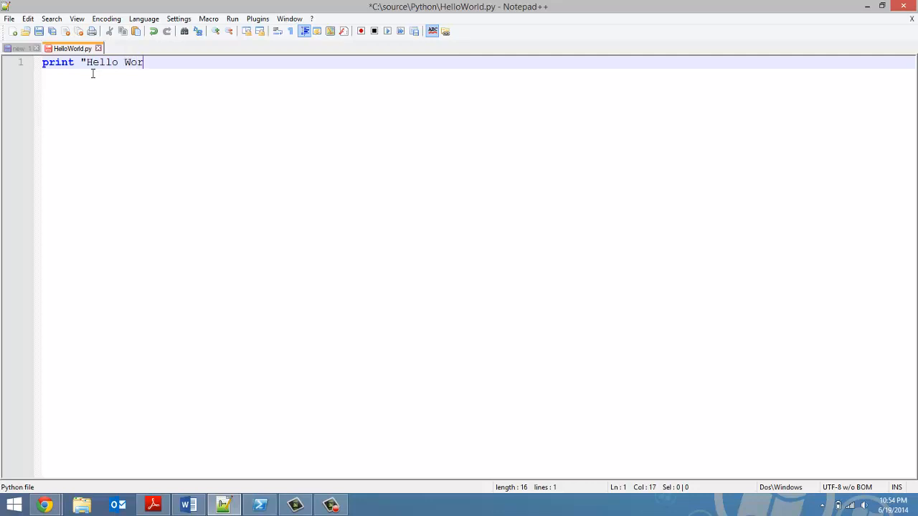
pyautogui.write('ld"')
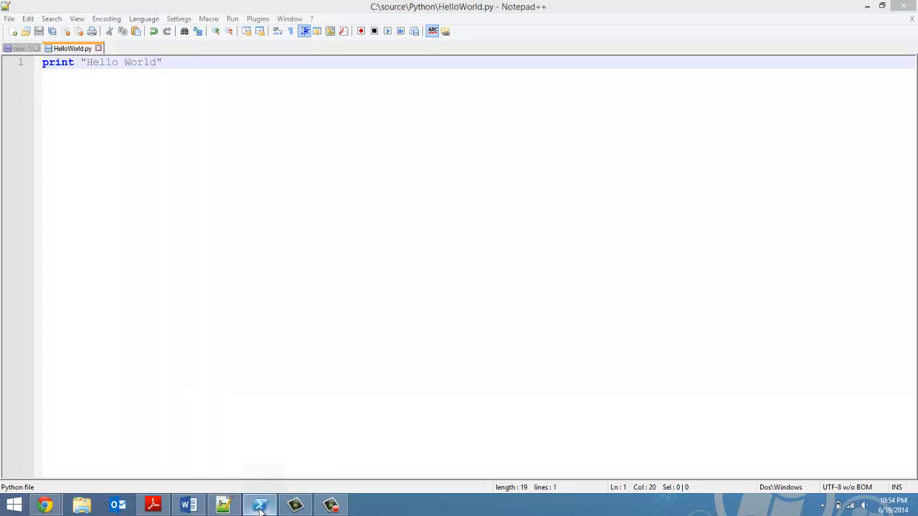
# - In PowerShell, quit() the interactive Python session and begin a new python command
pyautogui.click(260, 505)
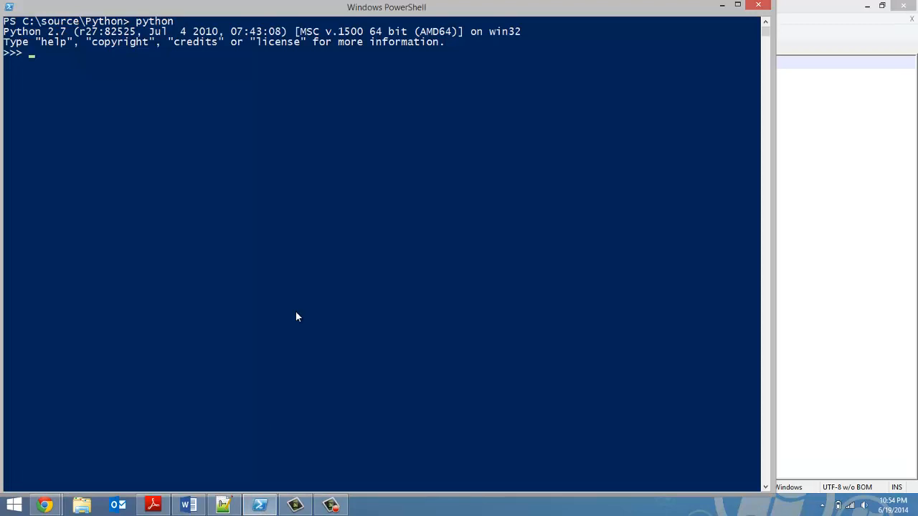
pyautogui.write('quit')
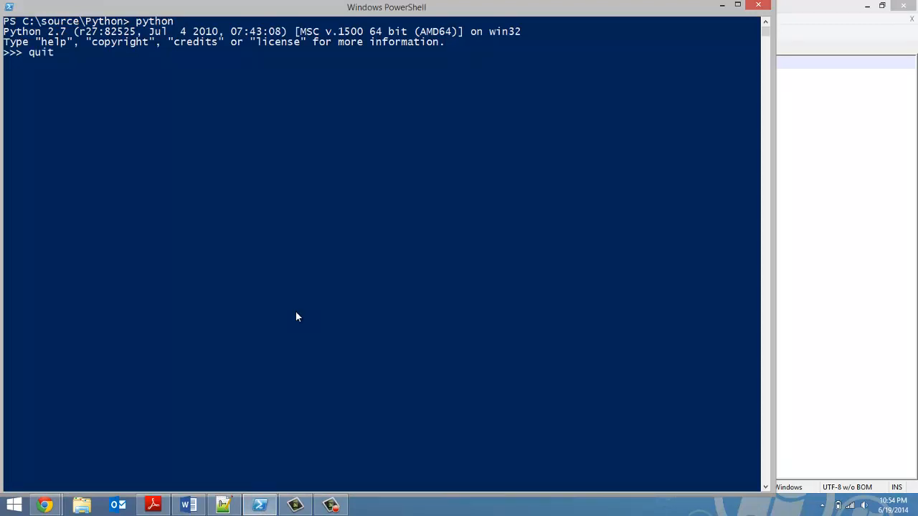
pyautogui.write('(')
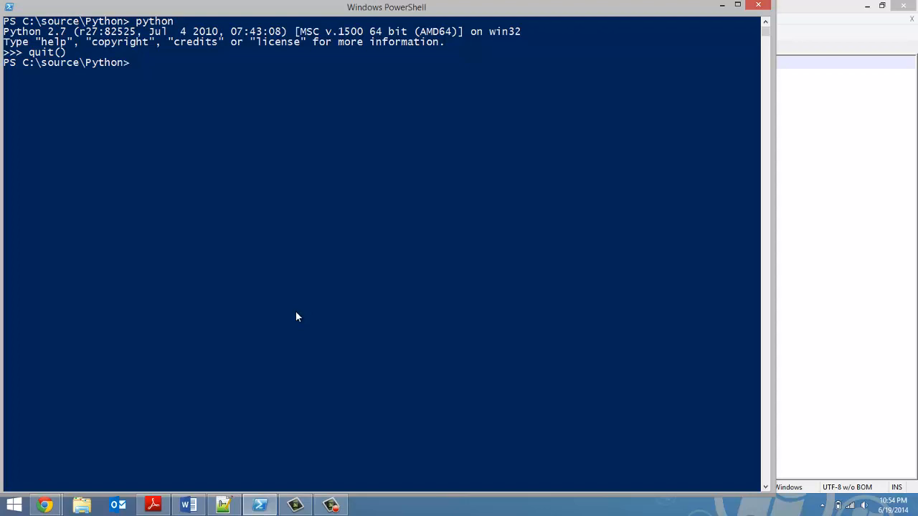
pyautogui.write('p')
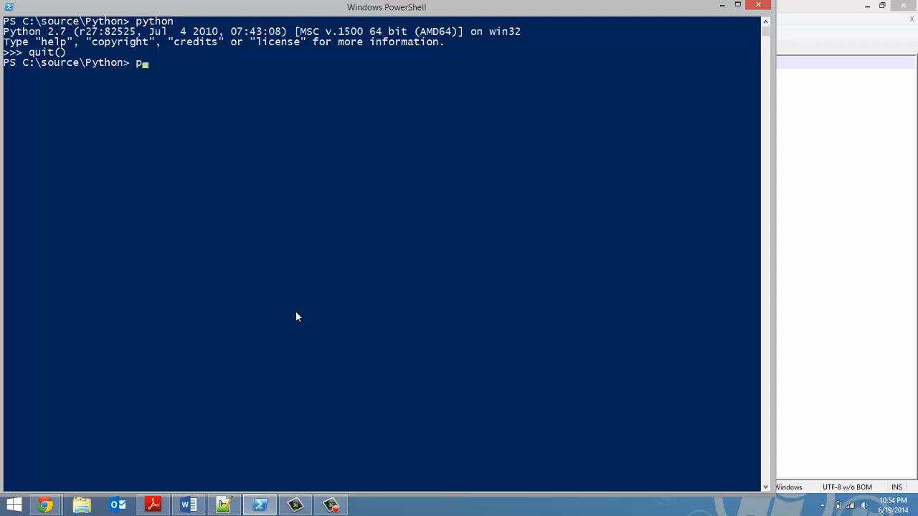
pyautogui.write('ython')
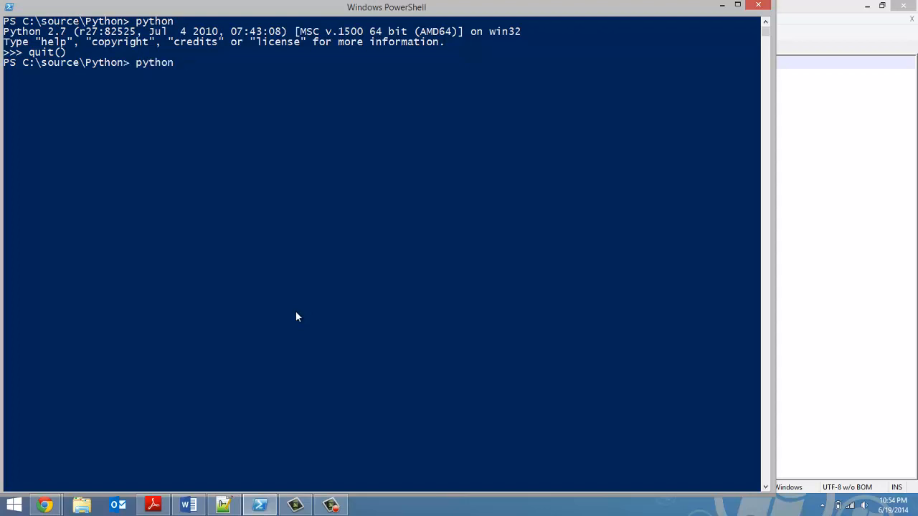
pyautogui.moveTo(196, 174)
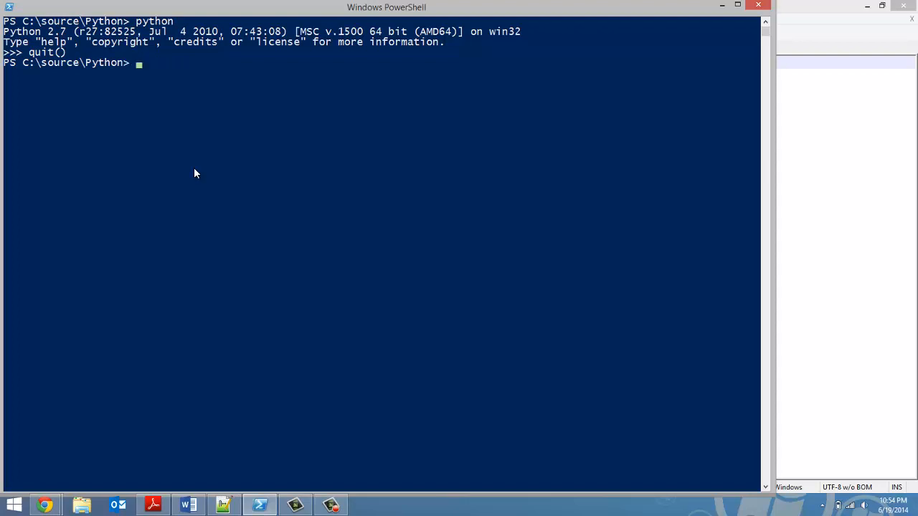
pyautogui.moveTo(149, 71)
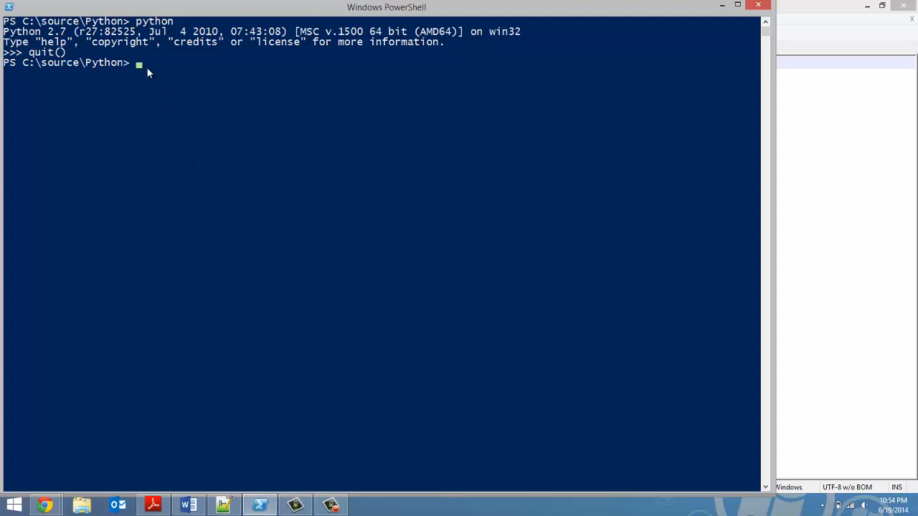
pyautogui.moveTo(221, 130)
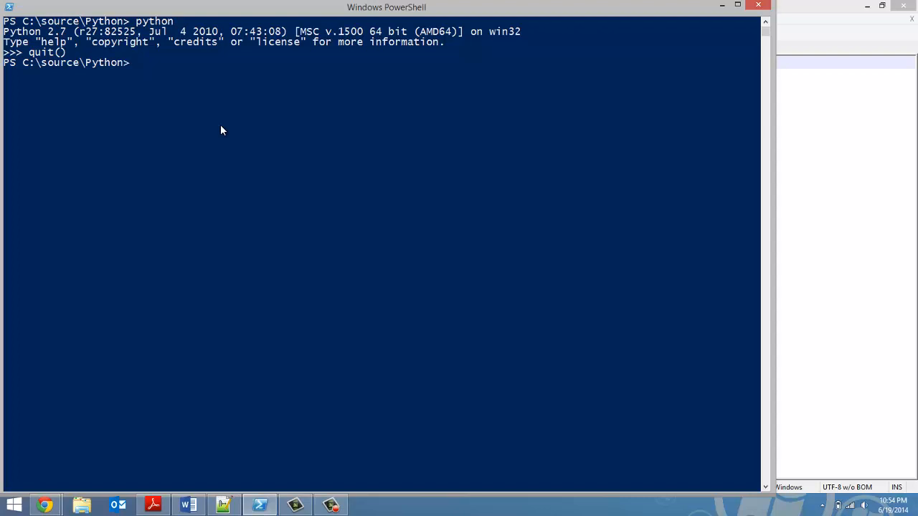
# - List the folder with ls, then run python HelloWorld.py, which prints Hello World
pyautogui.write('ls')
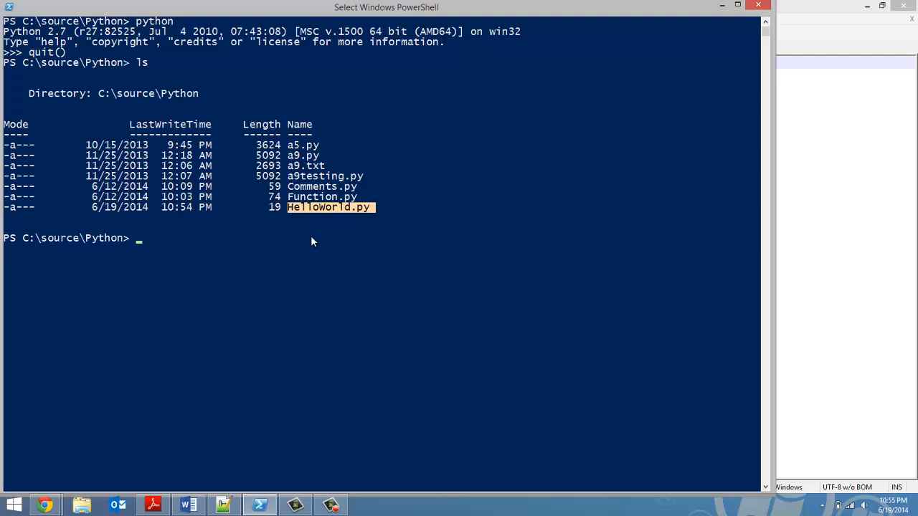
pyautogui.moveTo(271, 253)
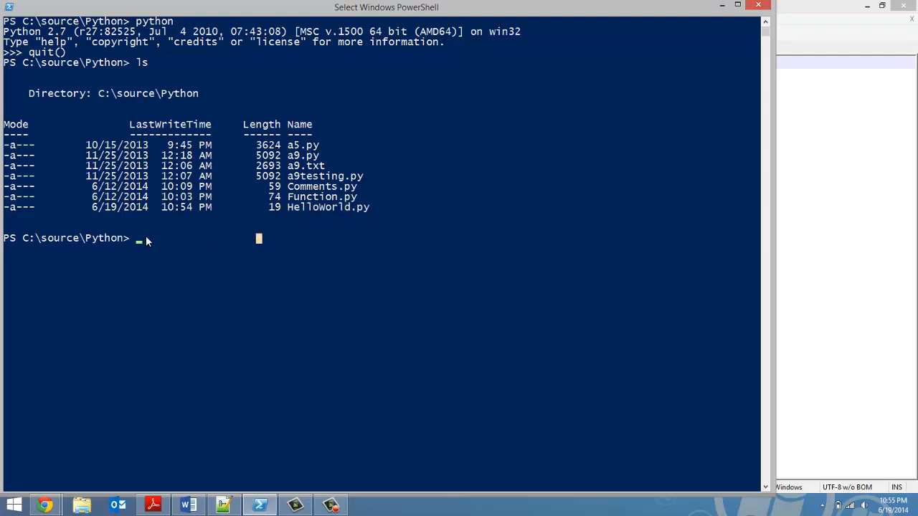
pyautogui.write('pyth')
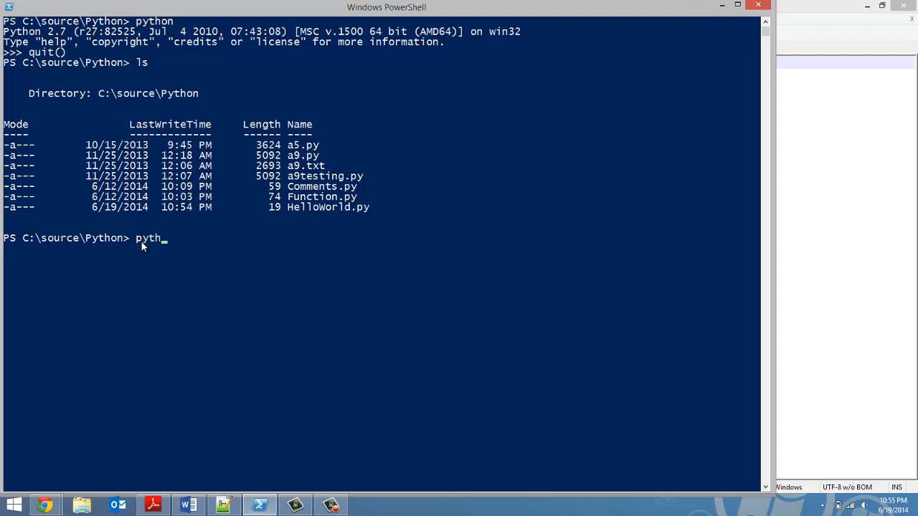
pyautogui.write('on Hello')
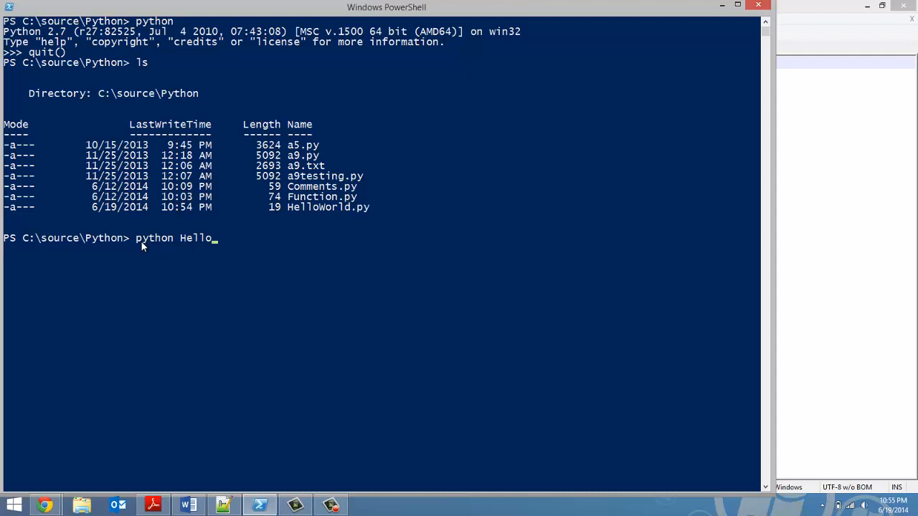
pyautogui.write('World.py')
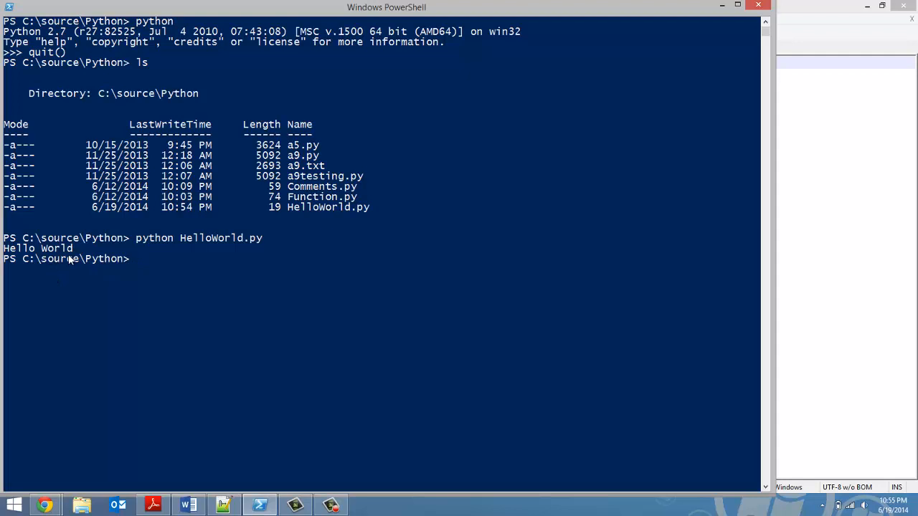
pyautogui.moveTo(723, 17)
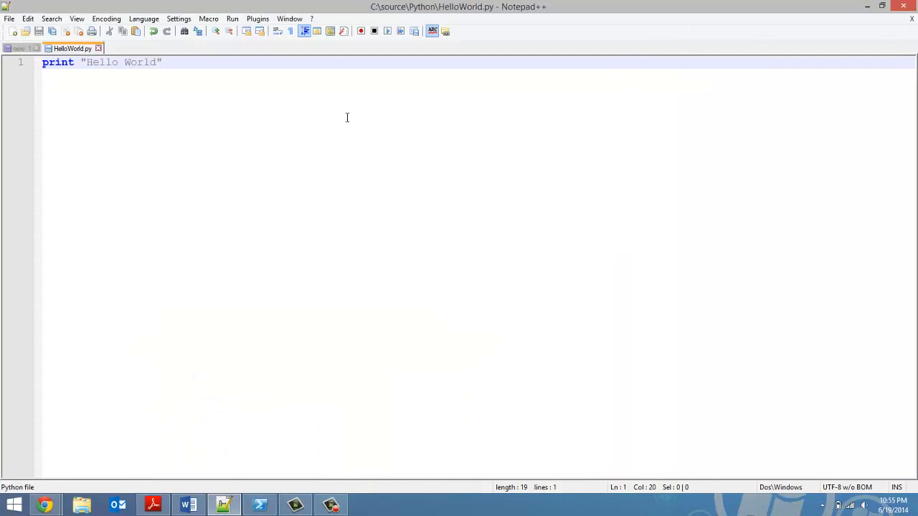
# - Add the line name = raw_input("What is your name? ") below the print line
pyautogui.press('Enter')
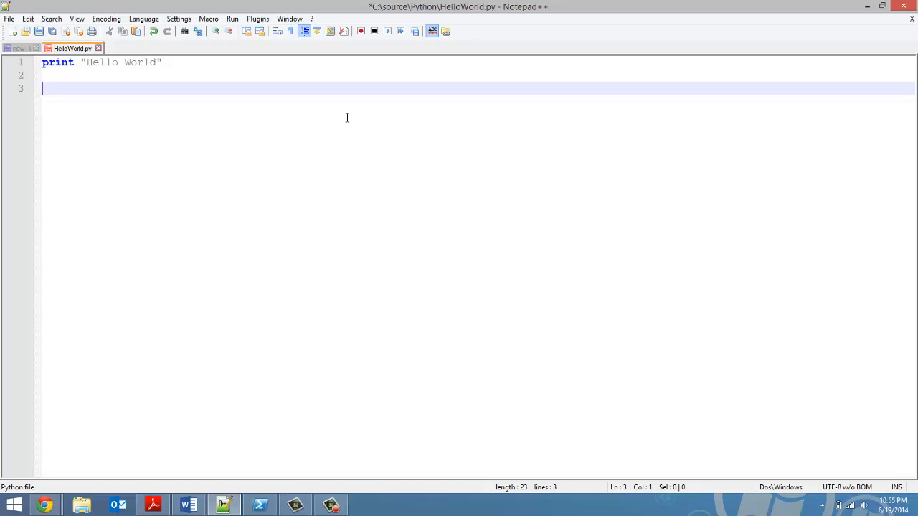
pyautogui.write('name')
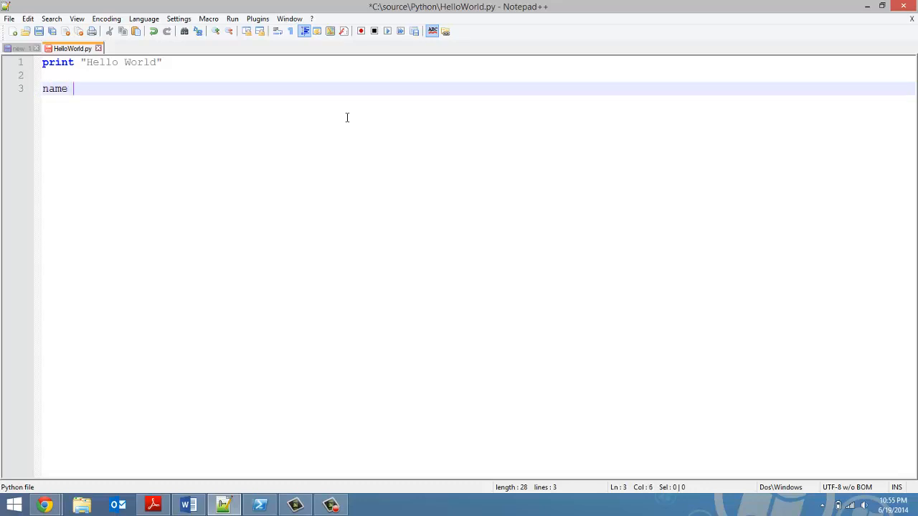
pyautogui.write('= r')
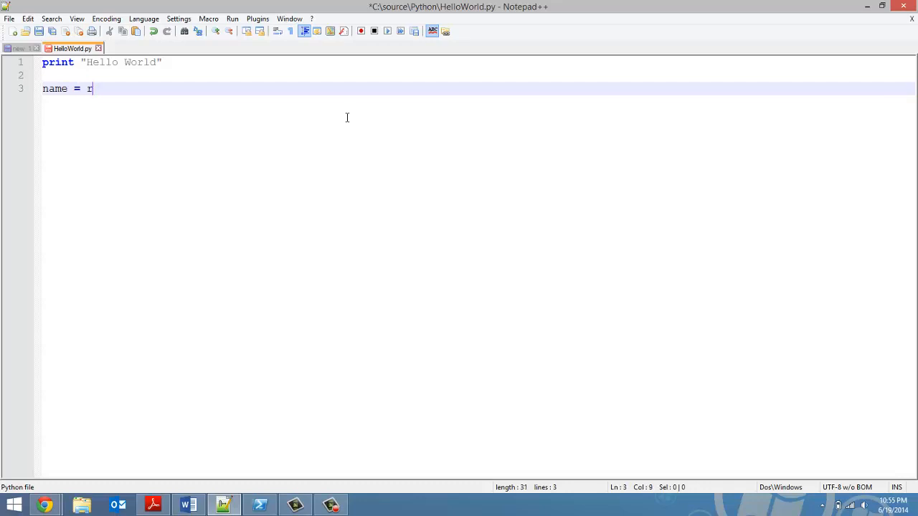
pyautogui.write('aw_in')
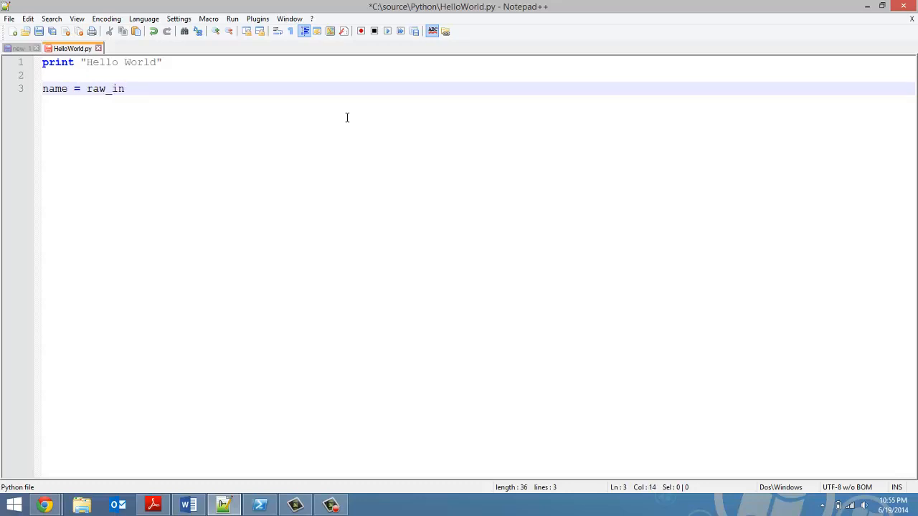
pyautogui.write('put("')
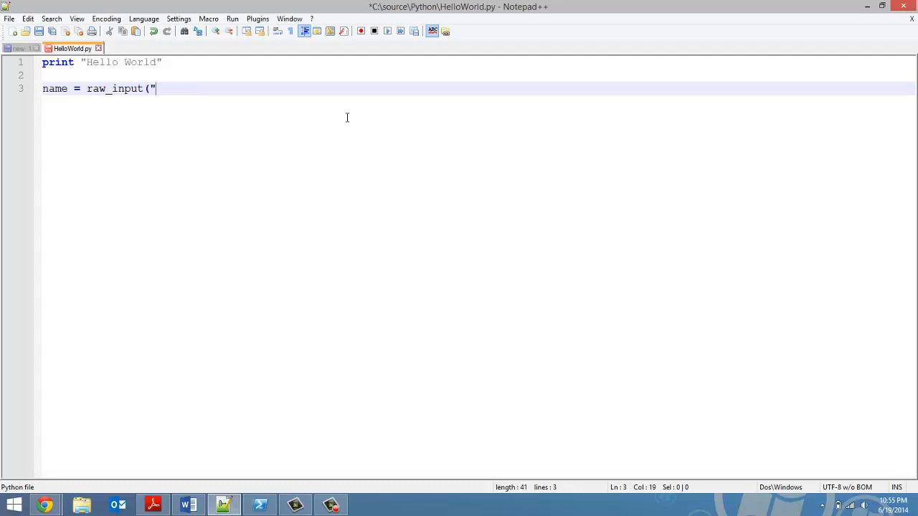
pyautogui.write('What is')
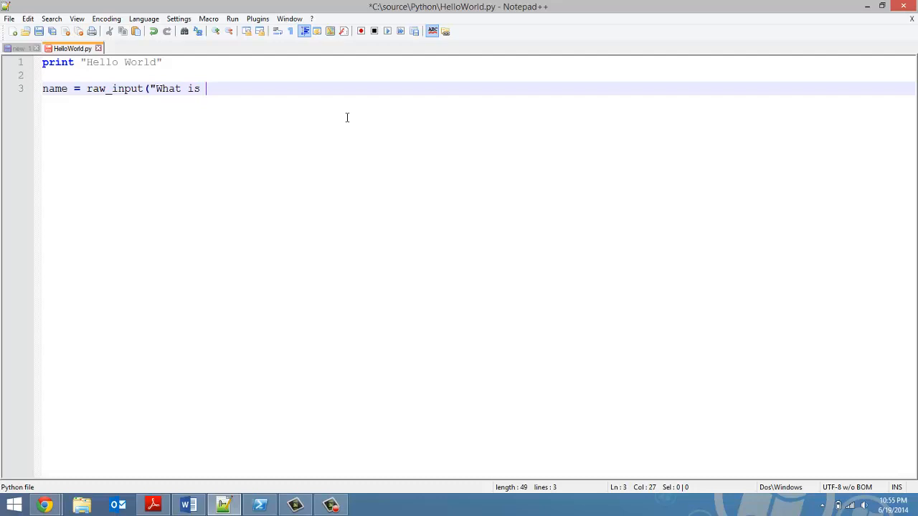
pyautogui.write('your name')
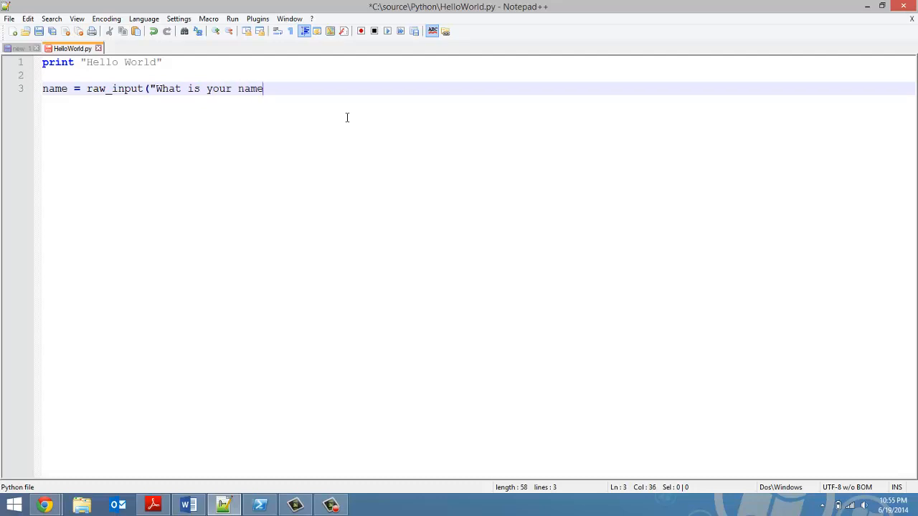
pyautogui.write('?')
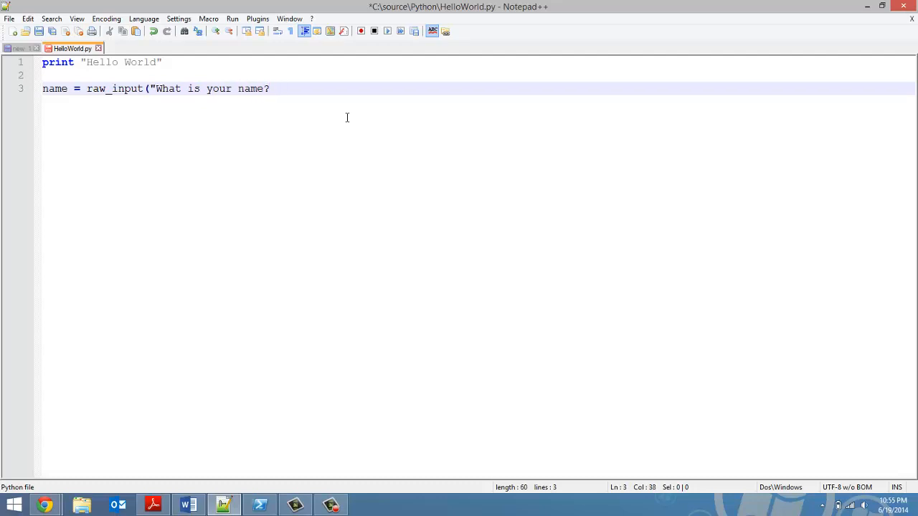
pyautogui.write('")')
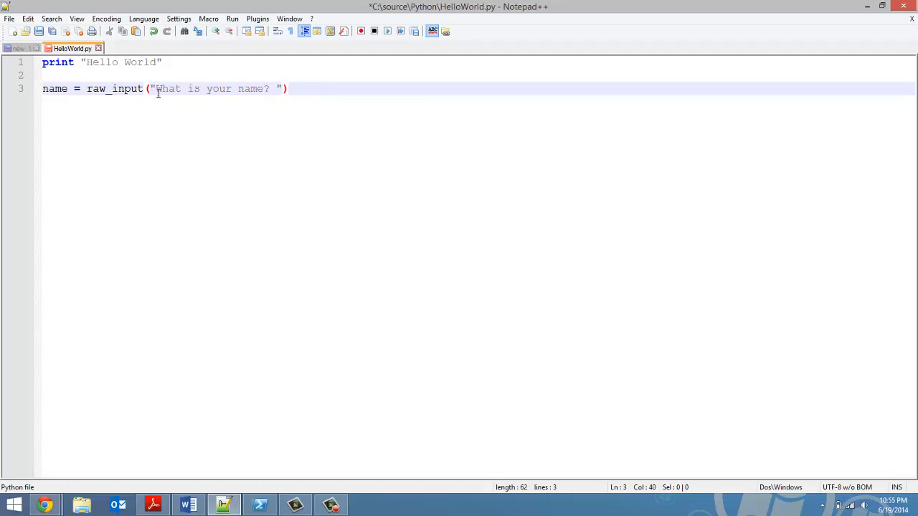
pyautogui.moveTo(193, 106)
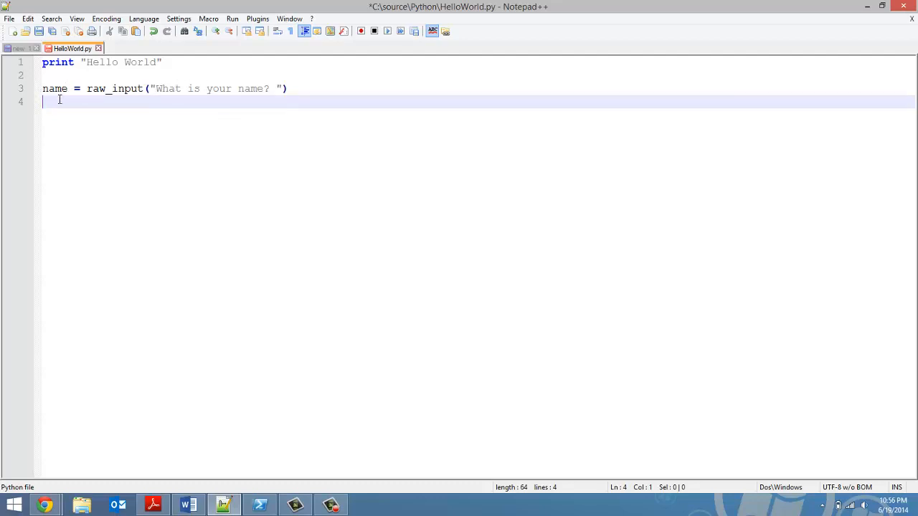
# - Add the line age = int(raw_input("What is your age? ")) below the name line
pyautogui.press('enter')
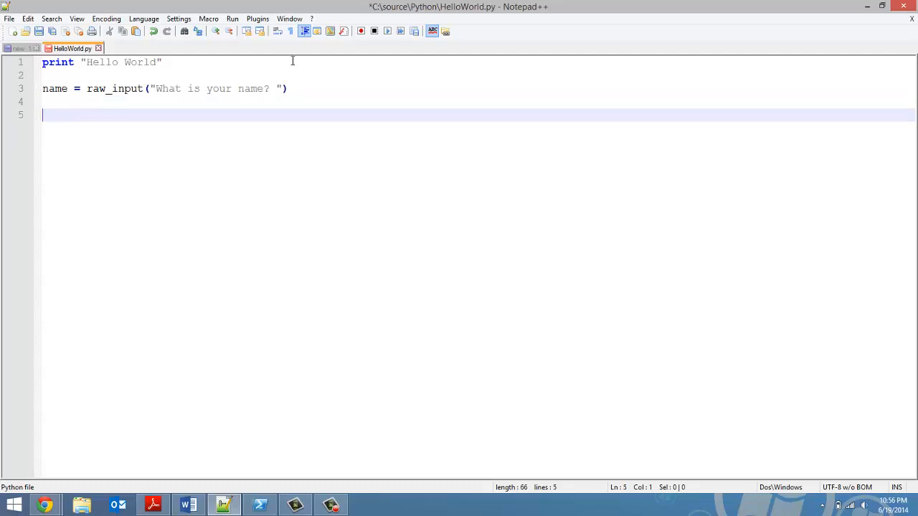
pyautogui.moveTo(235, 107)
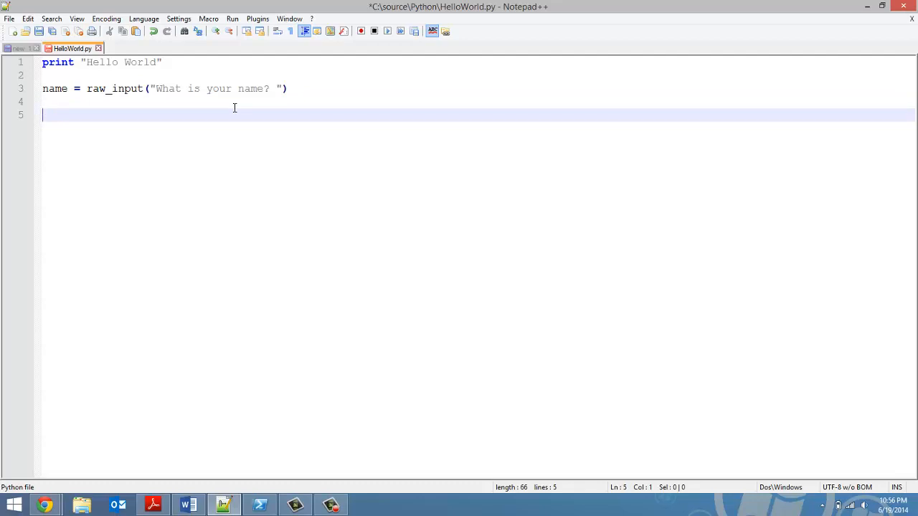
pyautogui.write('age')
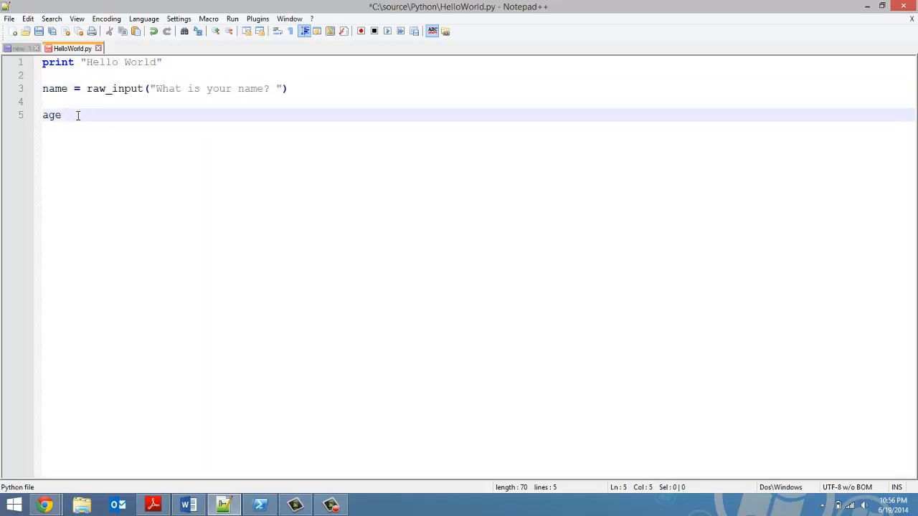
pyautogui.write('= raw_input("What is your name? ")')
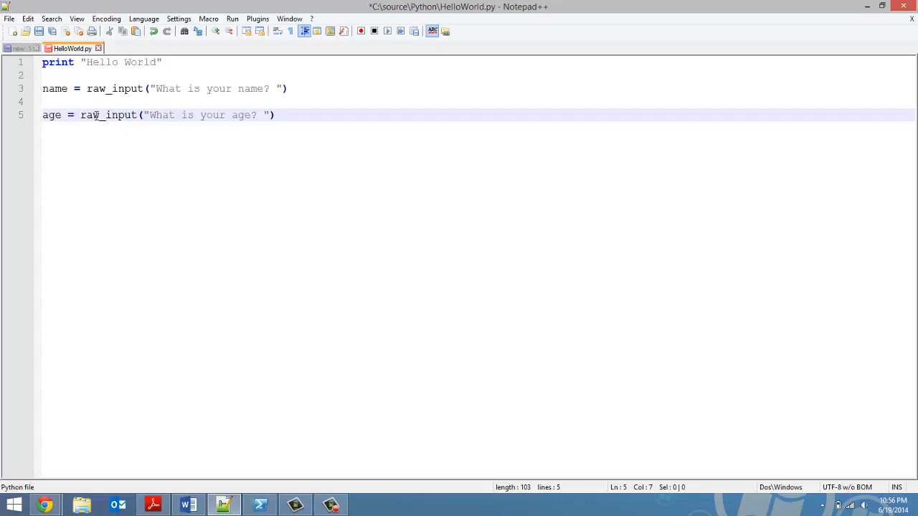
pyautogui.write('int(')
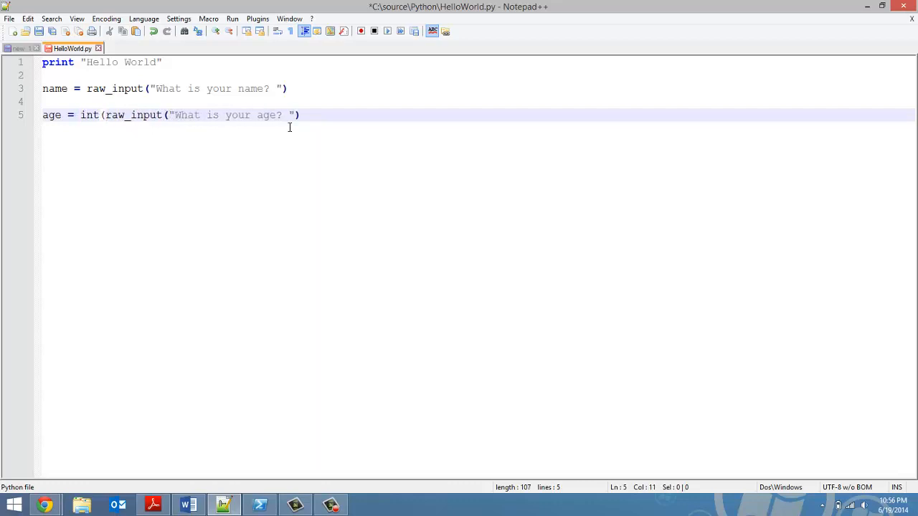
pyautogui.write(')')
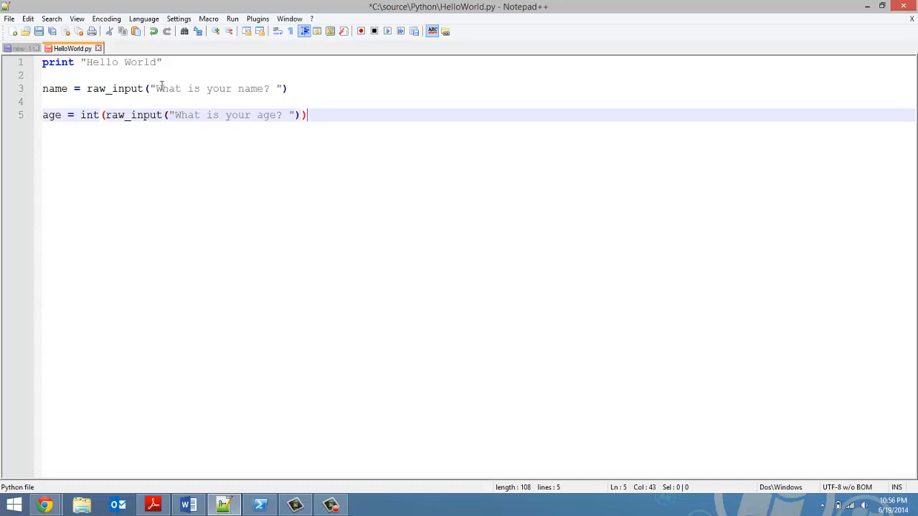
pyautogui.moveTo(108, 131)
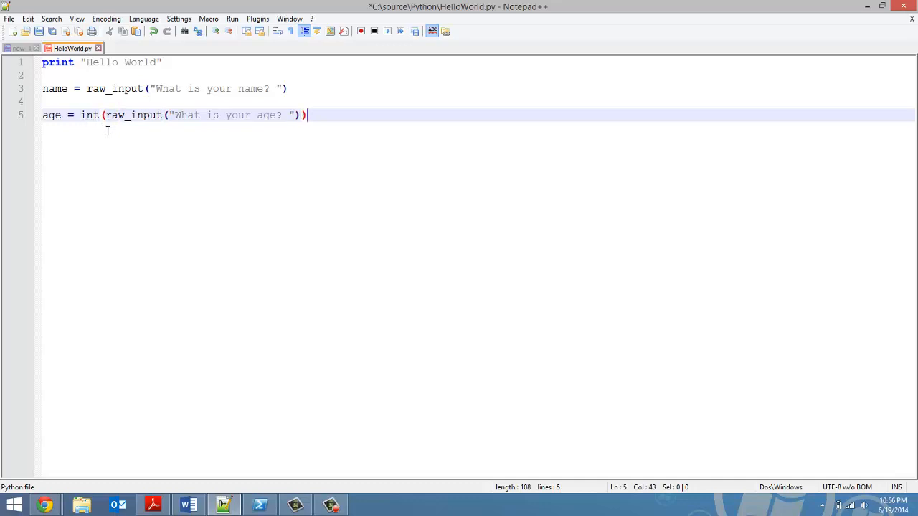
pyautogui.moveTo(373, 132)
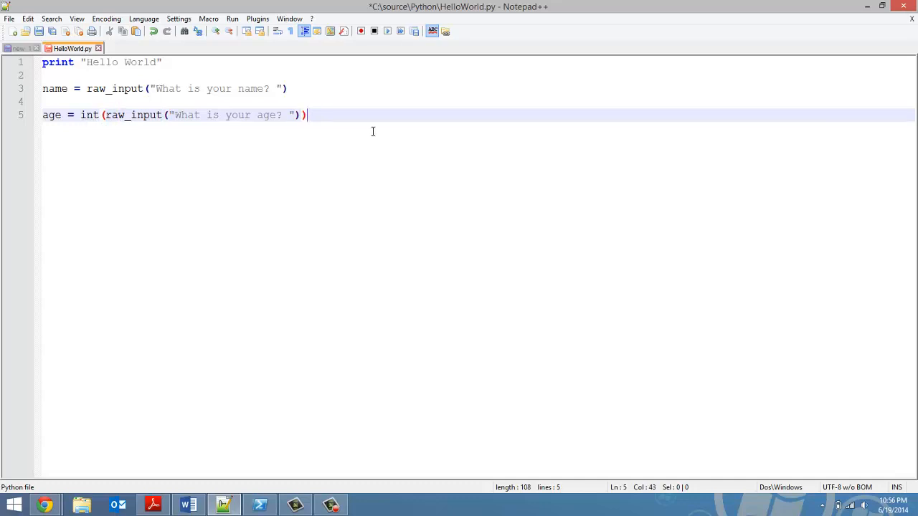
# - Add age += 1, then start a print line, erasing a mistaken opening quote
pyautogui.press('Enter')
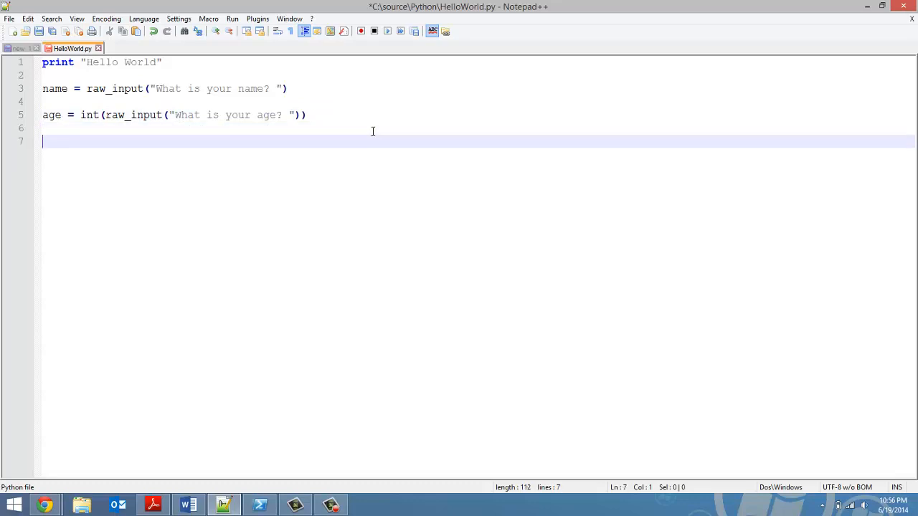
pyautogui.write('age += 1')
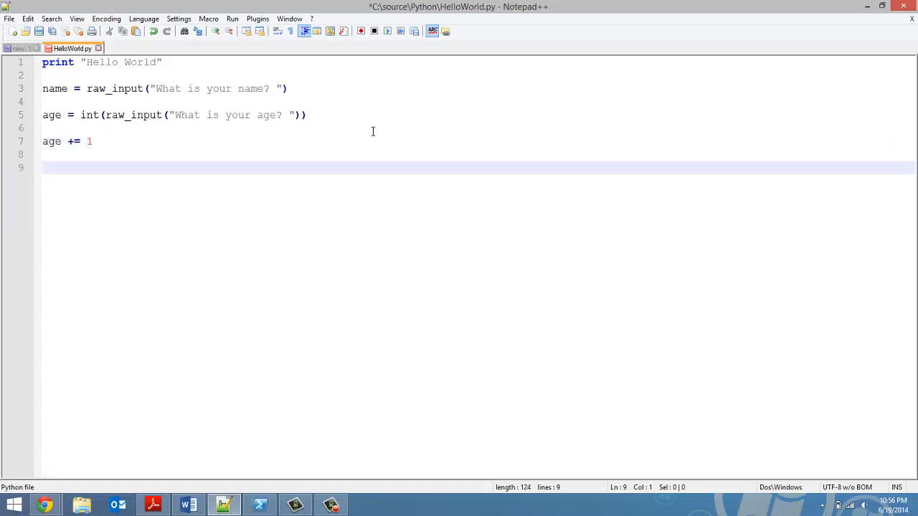
pyautogui.write('print')
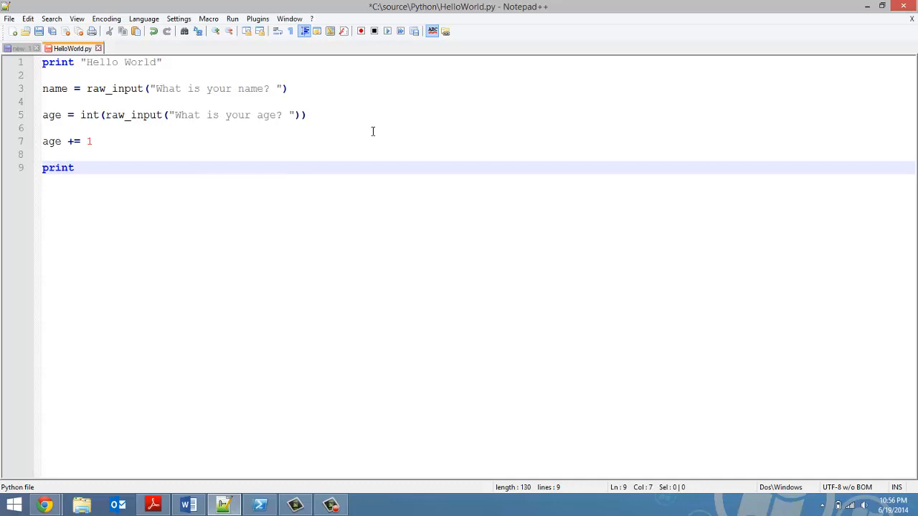
pyautogui.write('"')
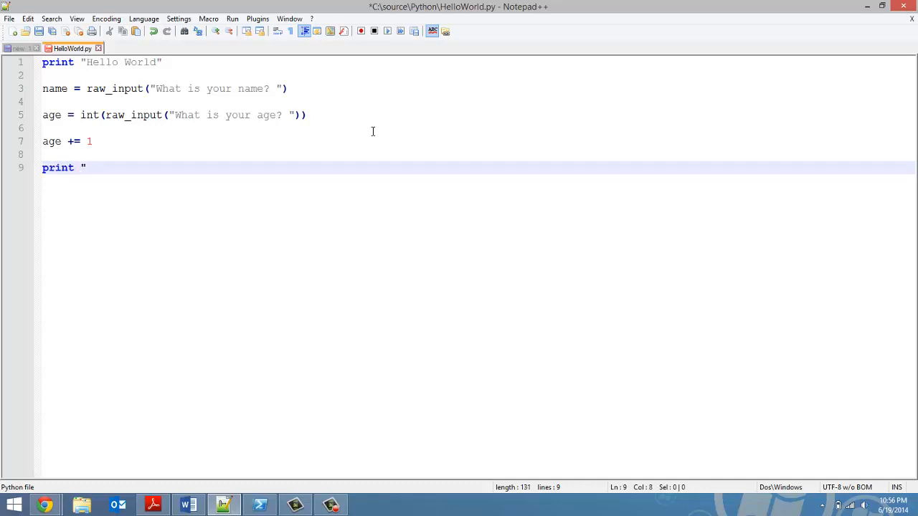
pyautogui.write('nam')
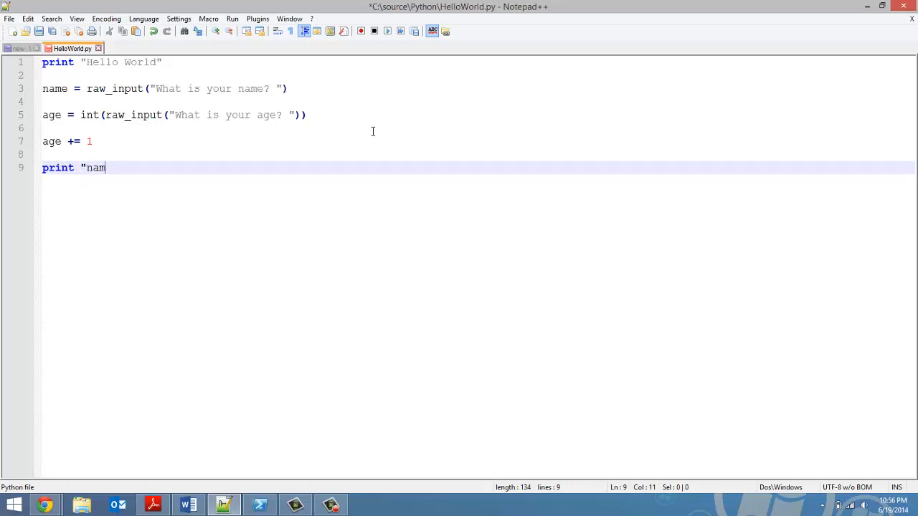
pyautogui.press('Backspace')
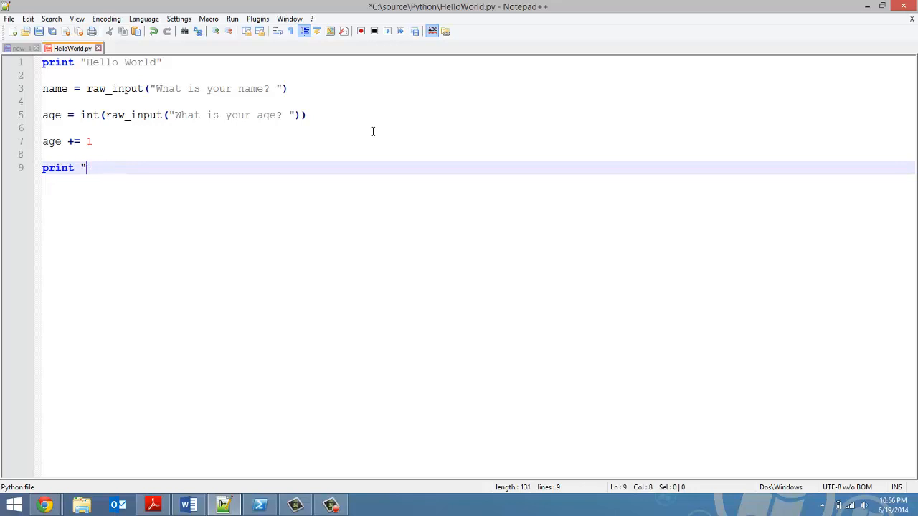
pyautogui.press('backspace')
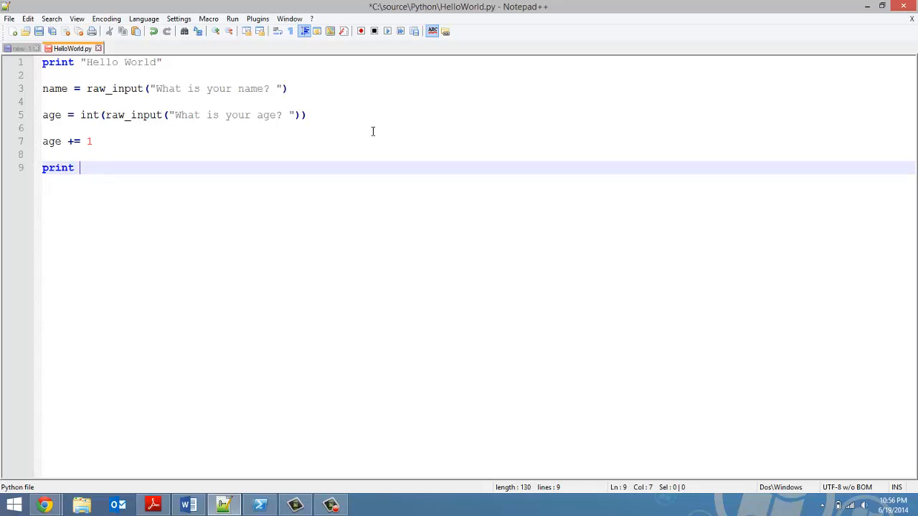
# - Complete the last line as print name + str(age)
pyautogui.write('name +')
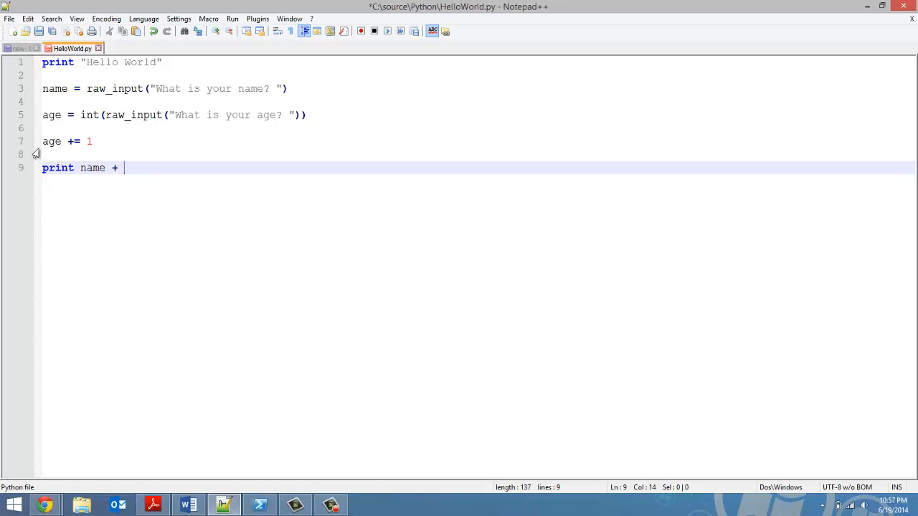
pyautogui.write('str')
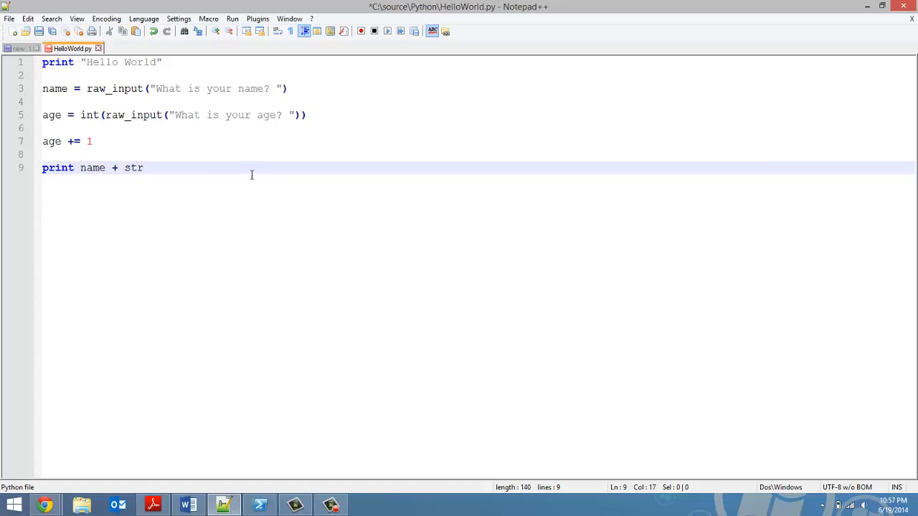
pyautogui.write('(ag')
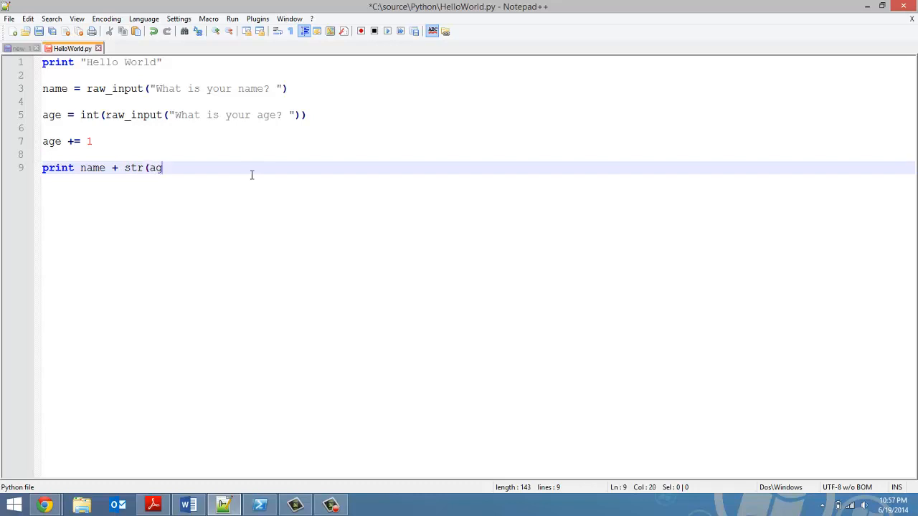
pyautogui.write('e)')
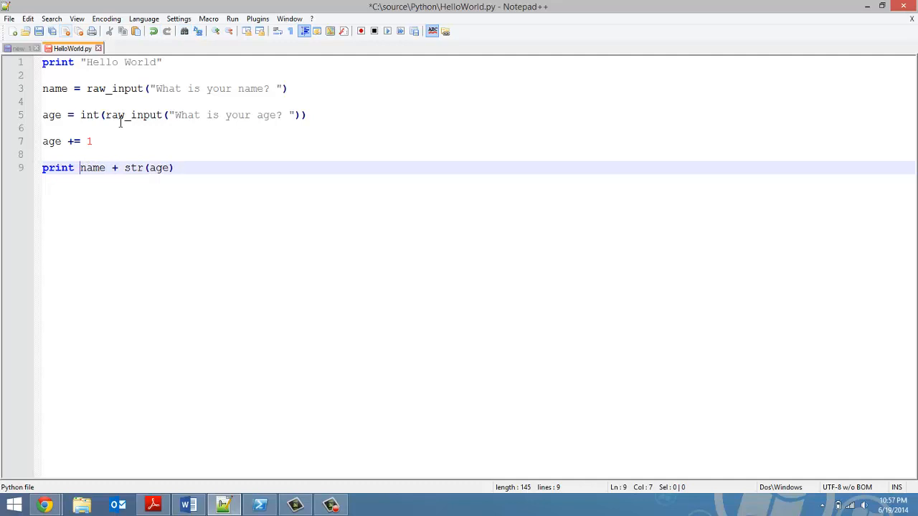
pyautogui.write('"')
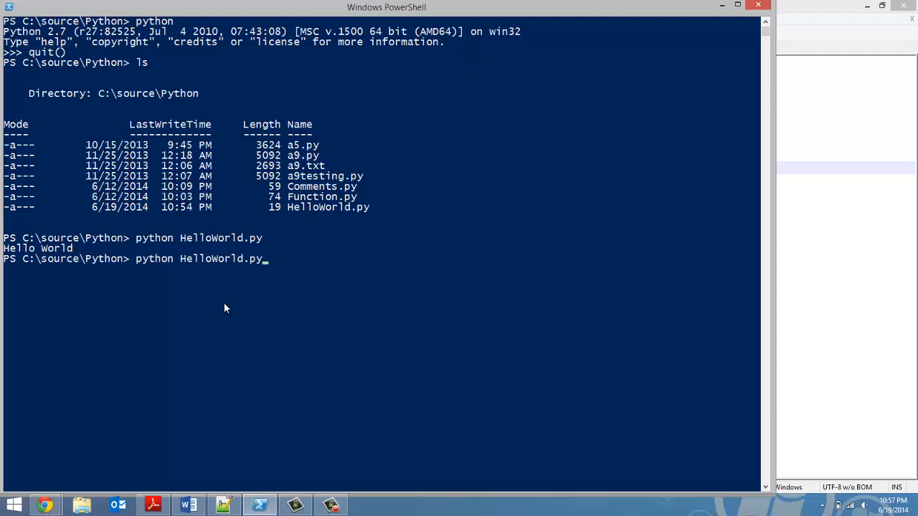
pyautogui.moveTo(358, 261)
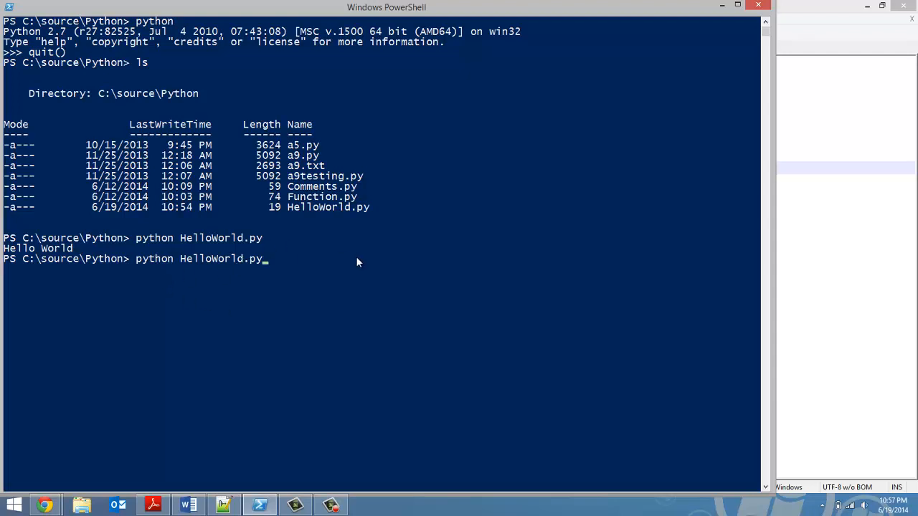
# - Run the updated HelloWorld.py and answer the name prompt with Adam
pyautogui.press('enter')
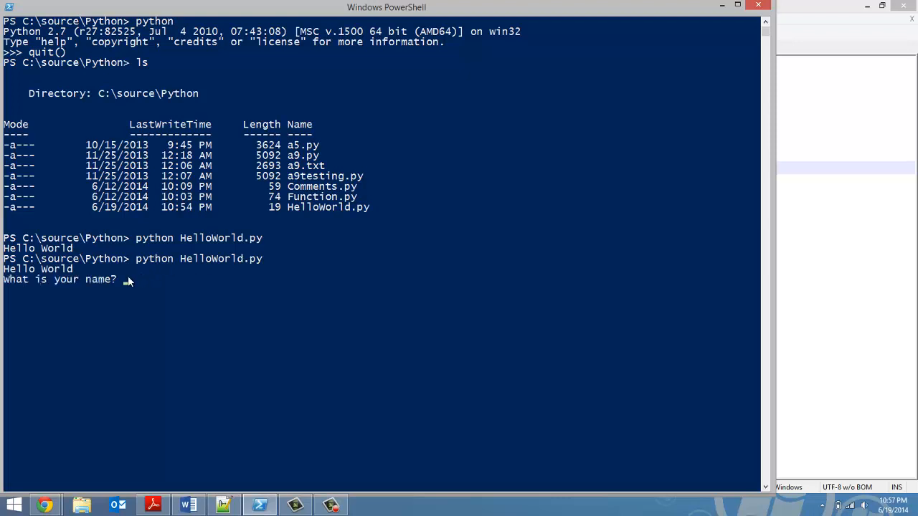
pyautogui.write('Adam')
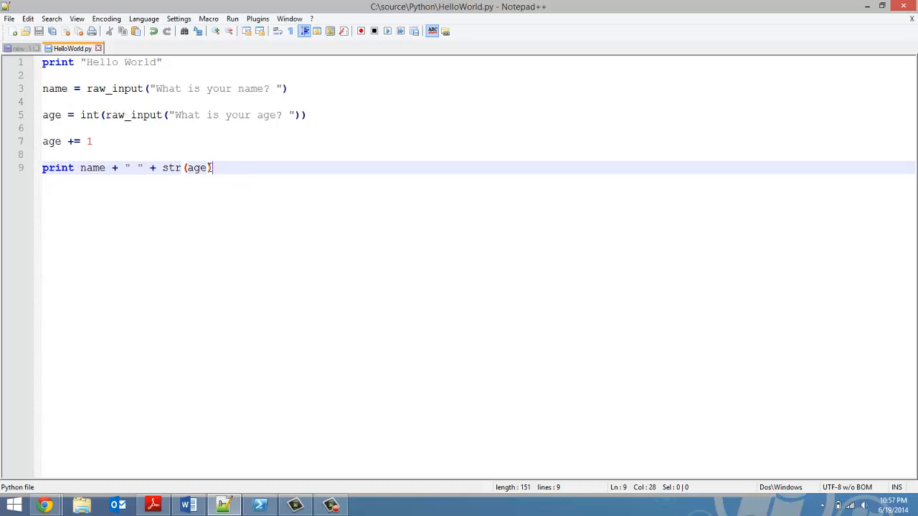
pyautogui.moveTo(457, 281)
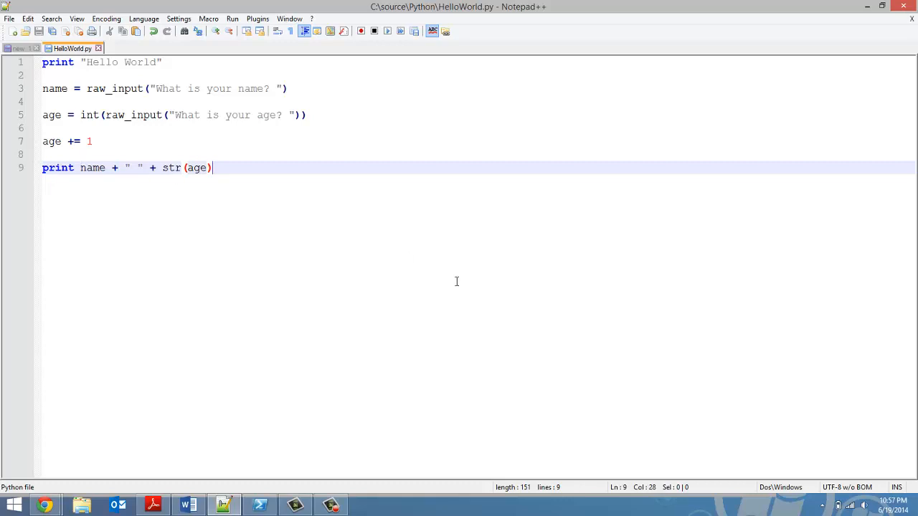
# - Switch to PowerShell to rerun the script after adding the space before str(age)
pyautogui.click(259, 505)
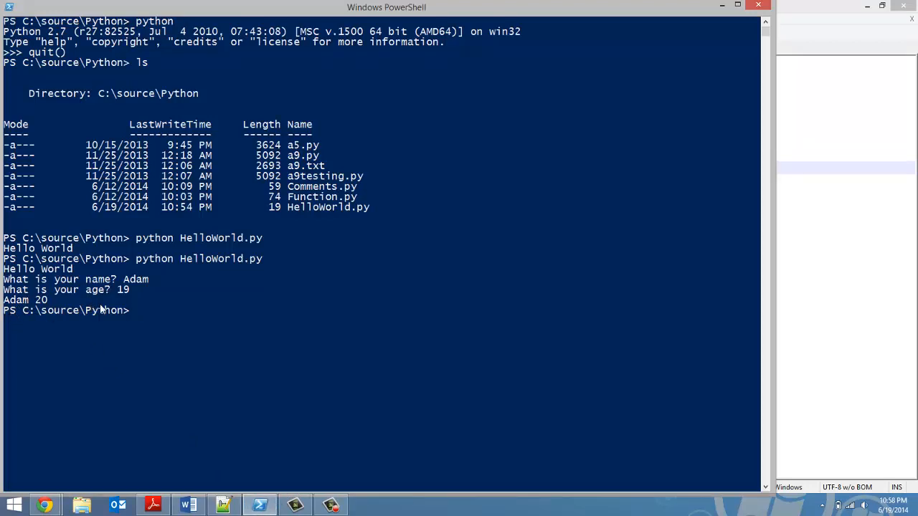
pyautogui.moveTo(218, 327)
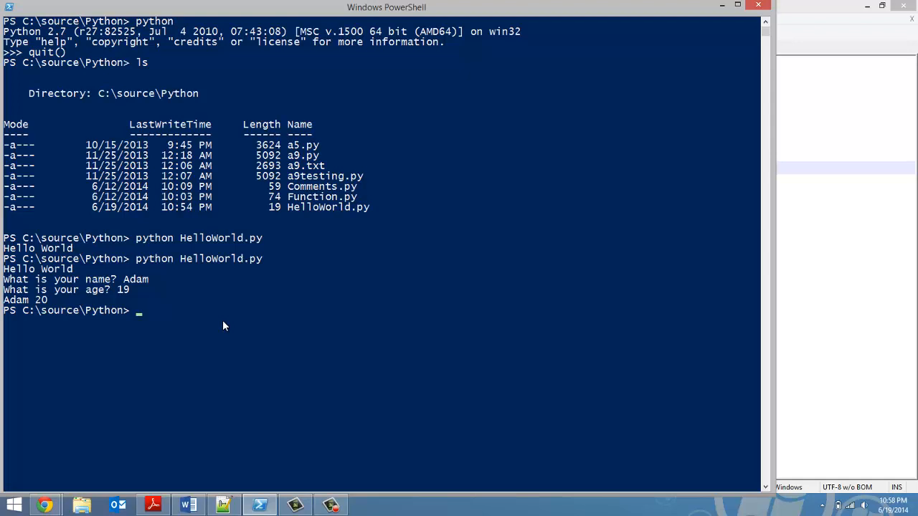
# - Enter python HelloWorld.py again, leading into the python -i interactive run
pyautogui.write('python HelloWorld.py')
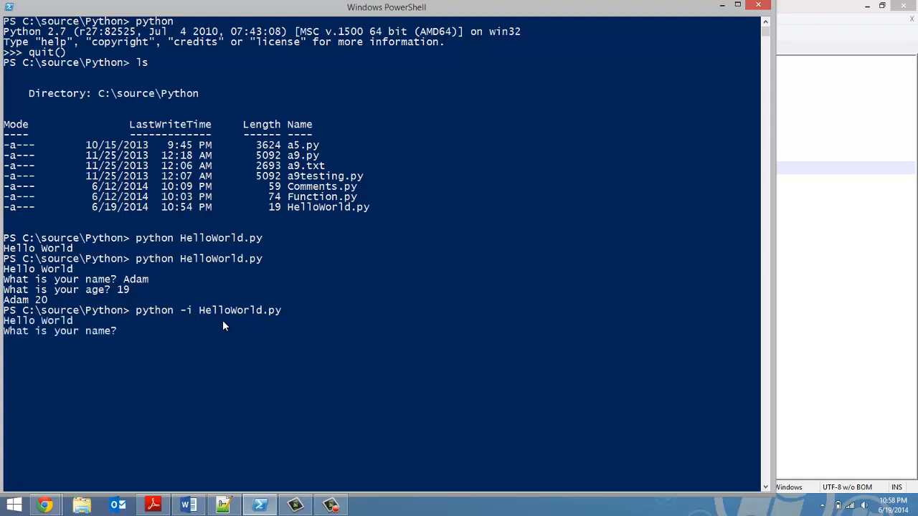
# - Answer the running script with name Adam and age 19, yielding Adam 20
pyautogui.write('Adam')
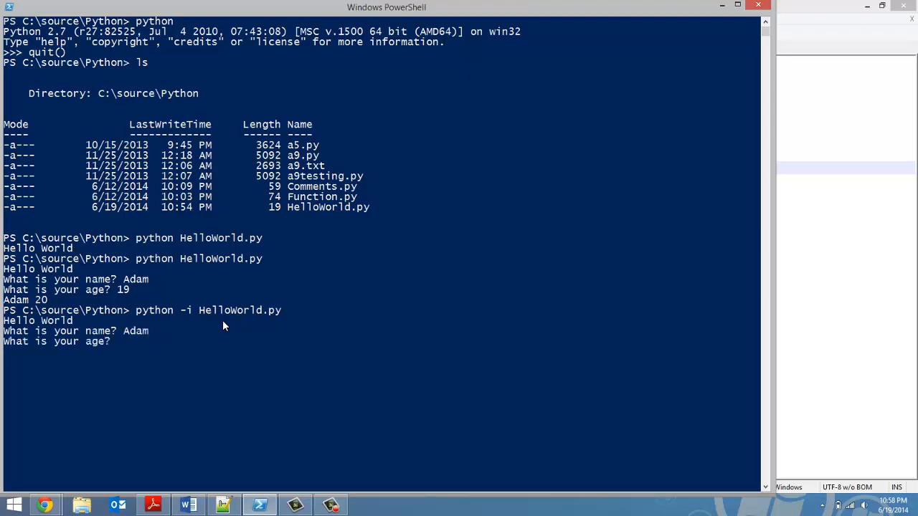
pyautogui.write('19')
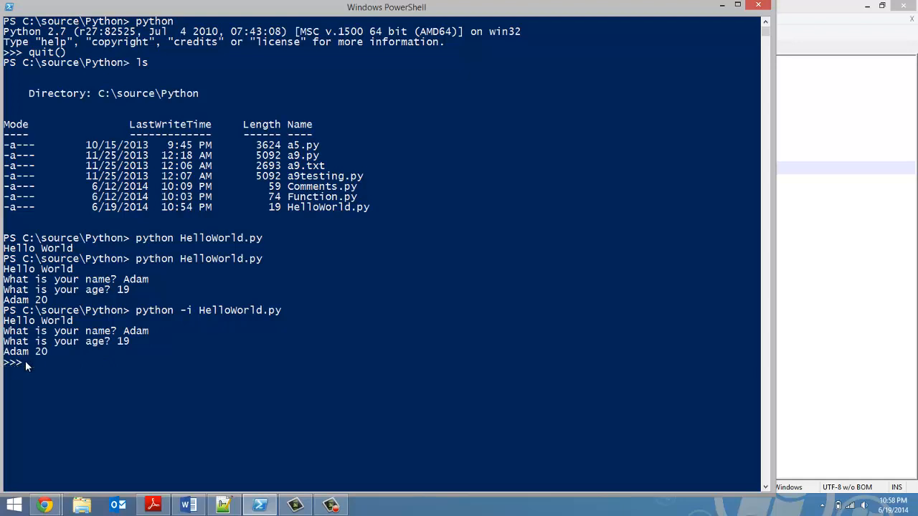
pyautogui.moveTo(132, 361)
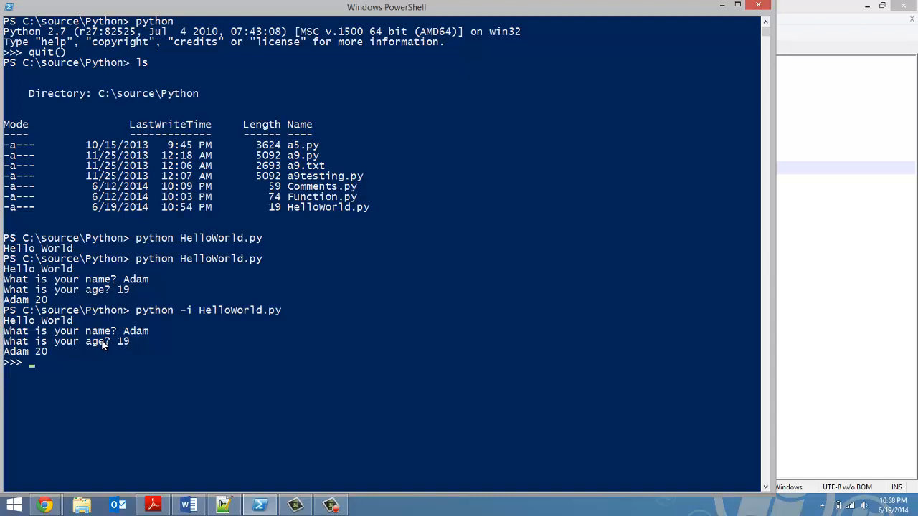
pyautogui.moveTo(157, 370)
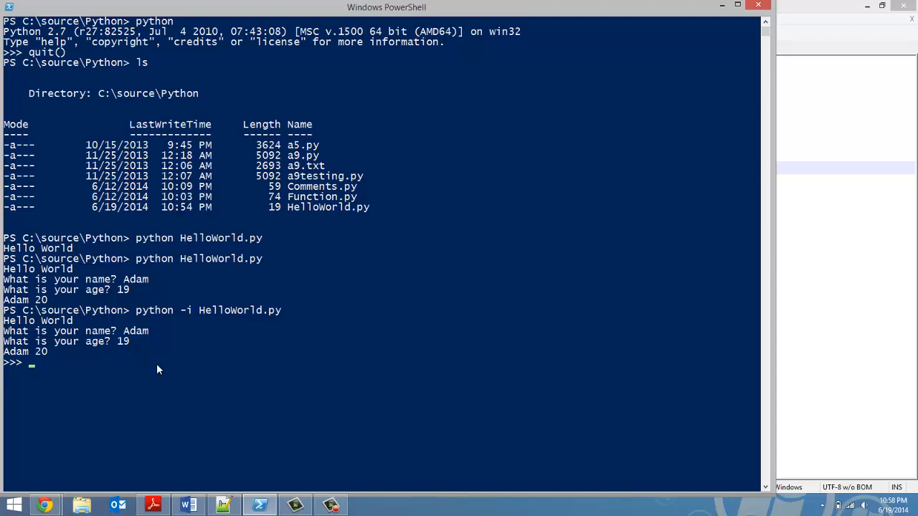
# - At the Python prompt show age is 20, run age += 1, and show age is now 21
pyautogui.write('age')
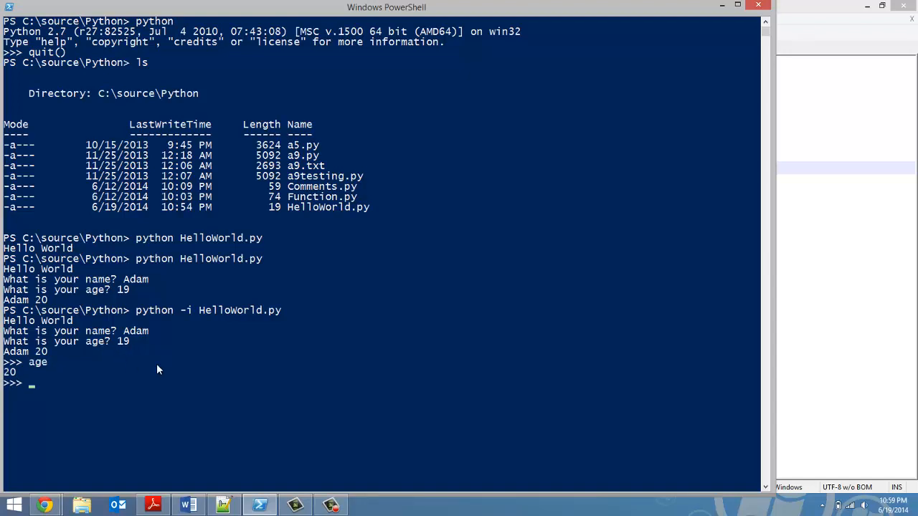
pyautogui.write('age')
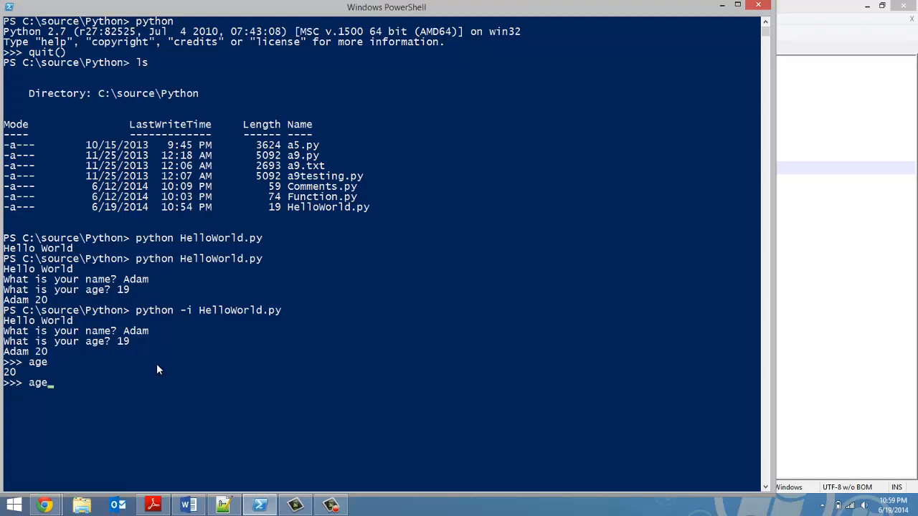
pyautogui.write('+=1')
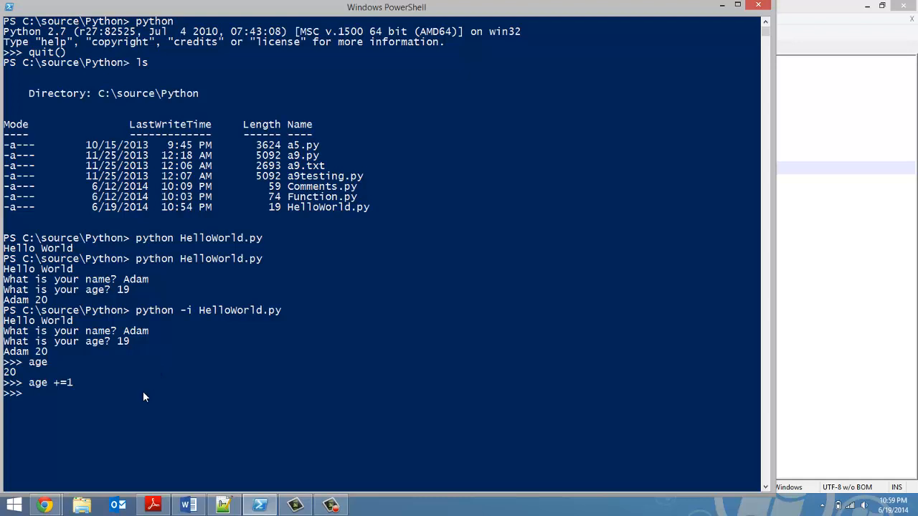
pyautogui.write('age')
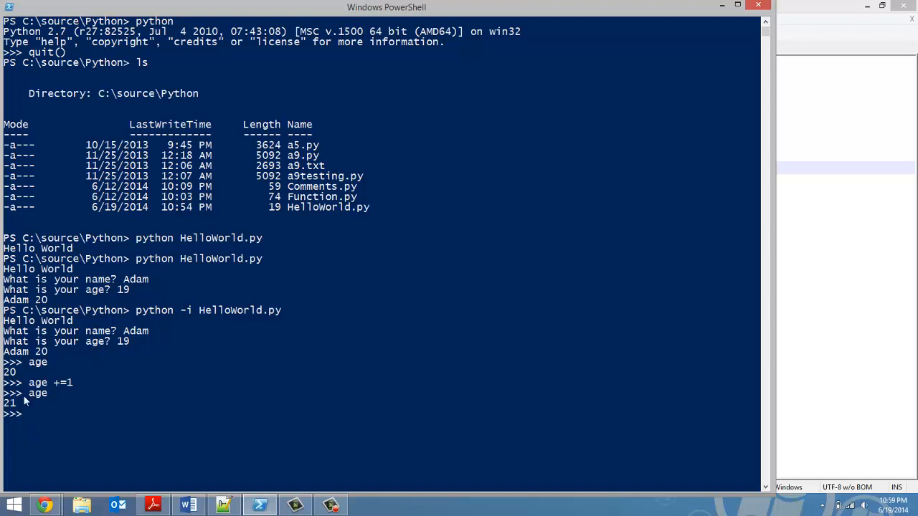
pyautogui.moveTo(181, 360)
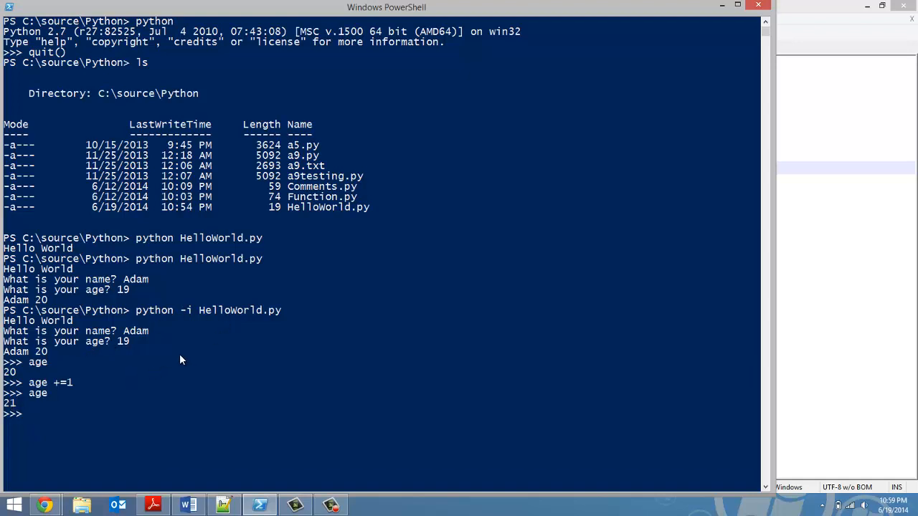
pyautogui.moveTo(235, 209)
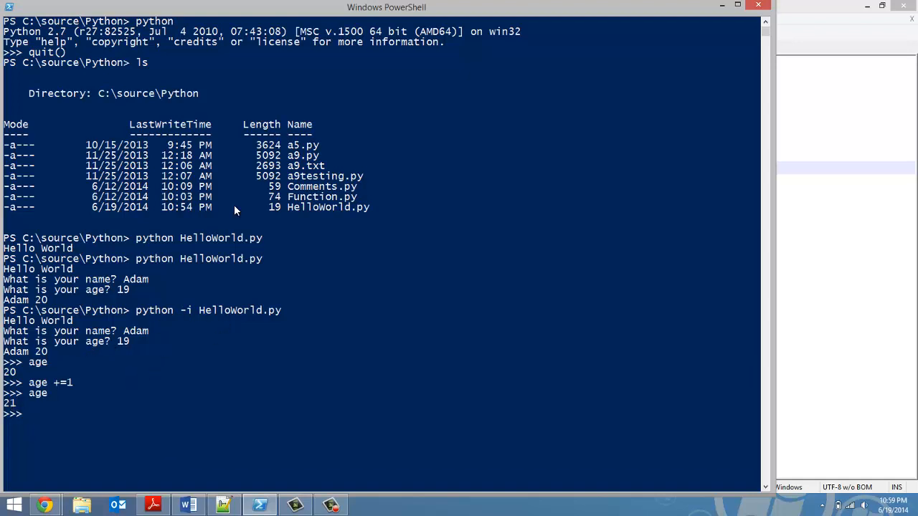